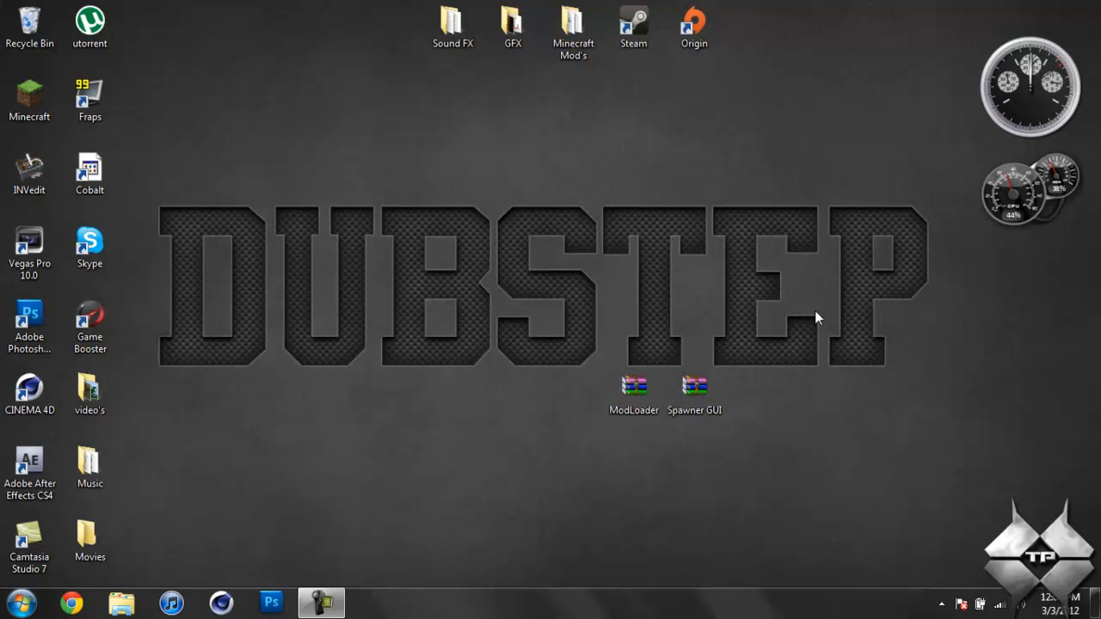
Launch Minecraft from the desktop shortcut and log in to reach the 1.2.3 title screen.
click(30, 98)
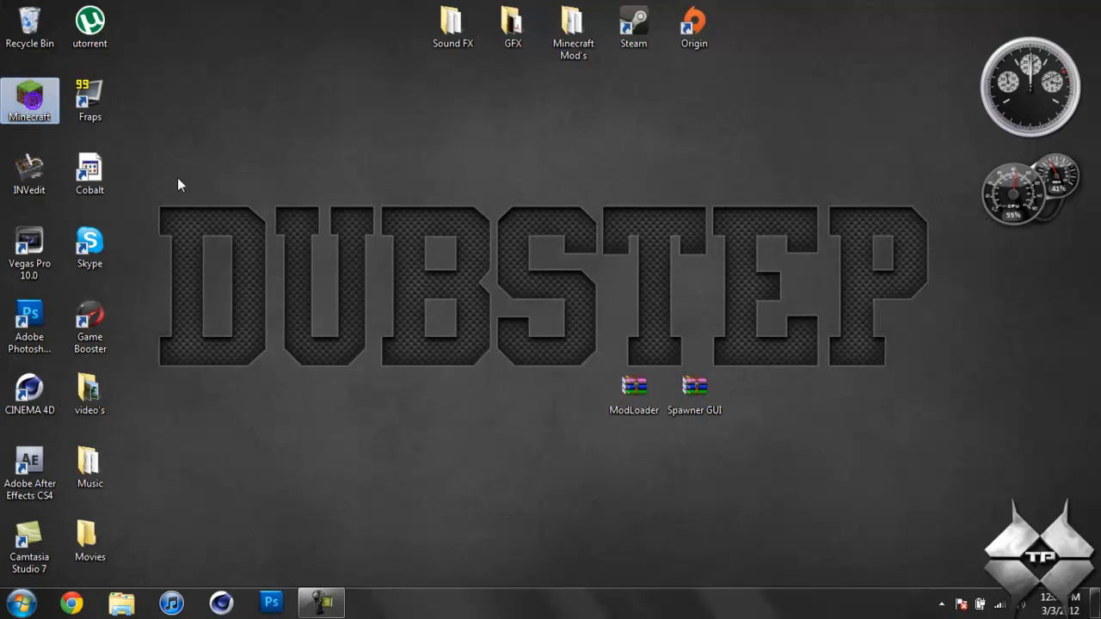
double_click(29, 98)
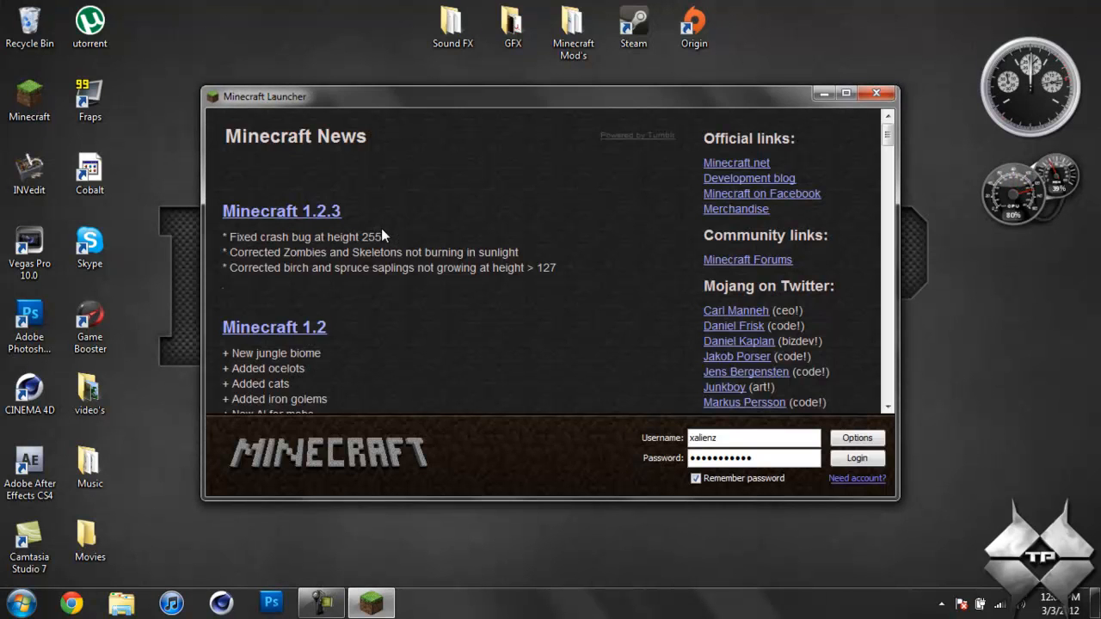
click(856, 457)
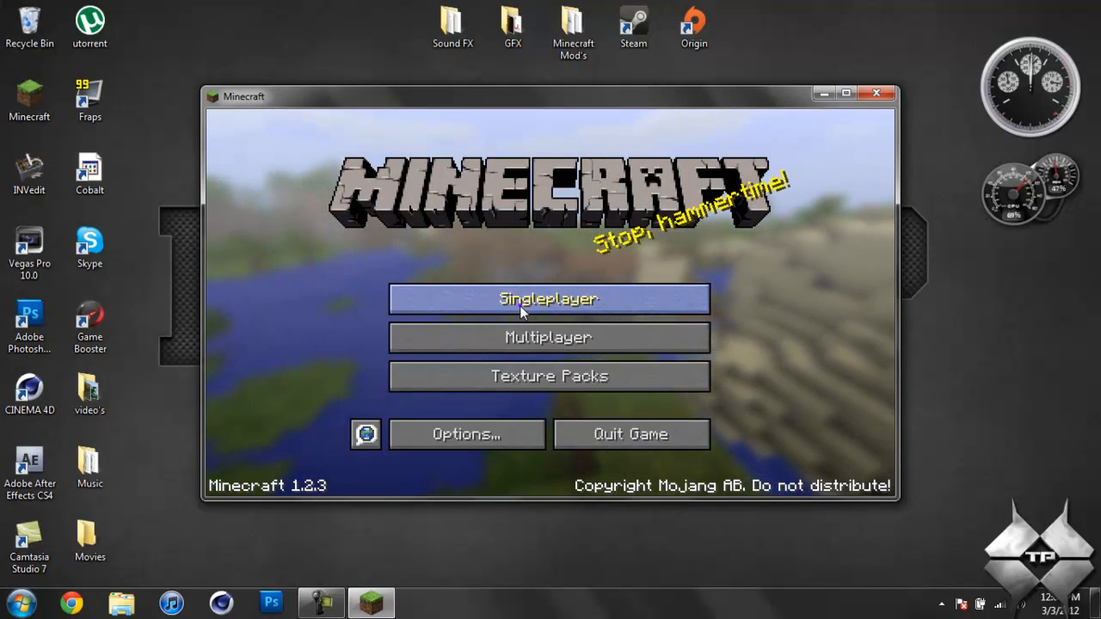
Enter a singleplayer world and set the placed mob spawner to produce pigs.
click(547, 299)
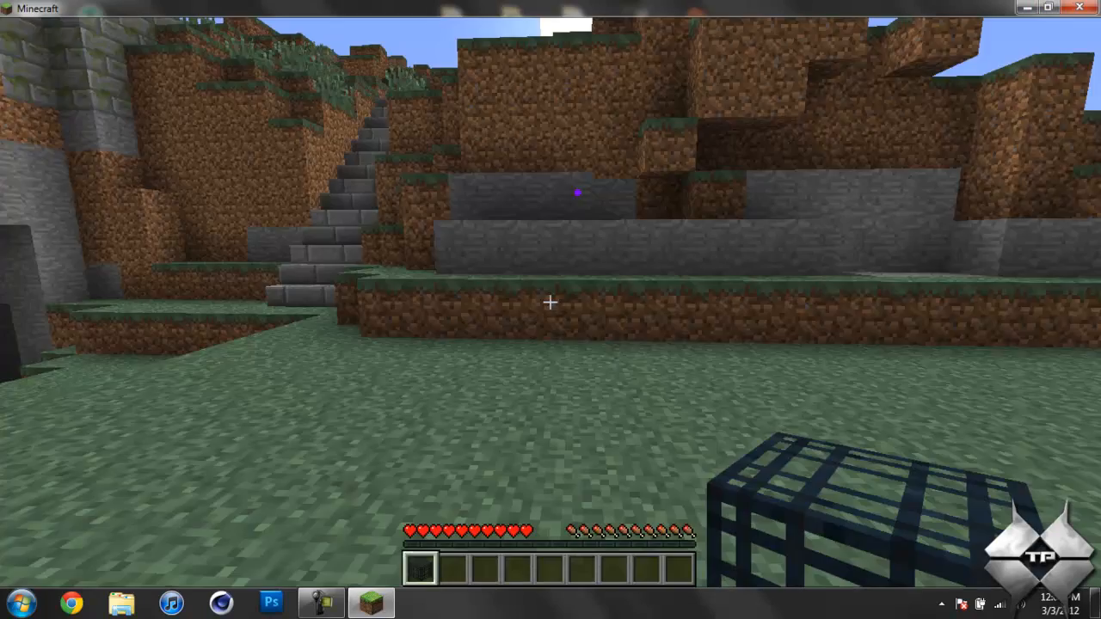
mouse_move(550, 303)
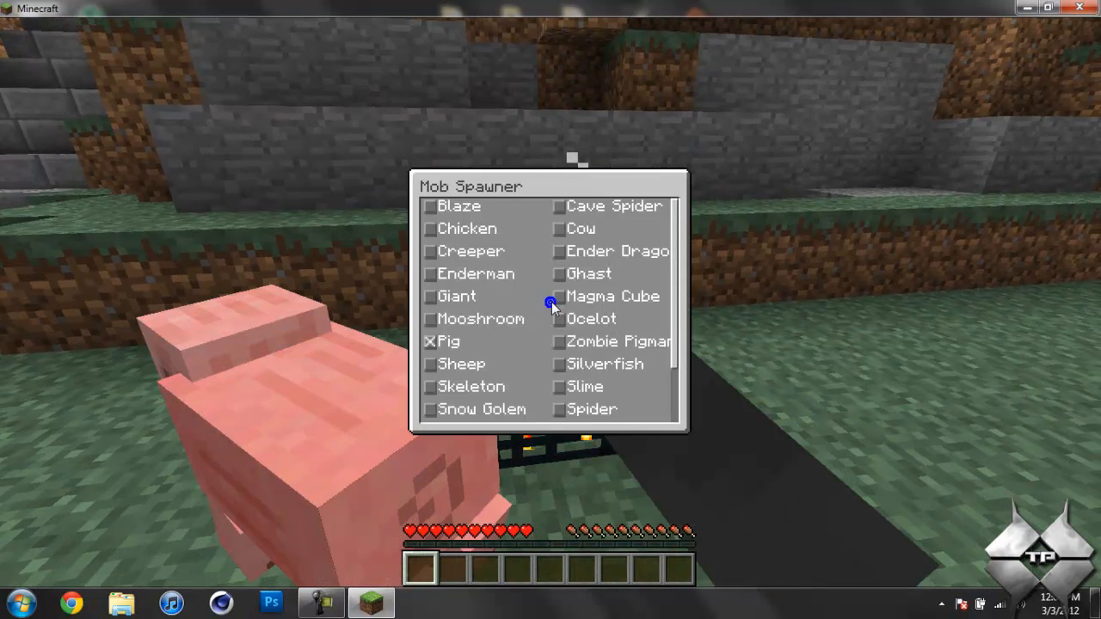
mouse_move(684, 244)
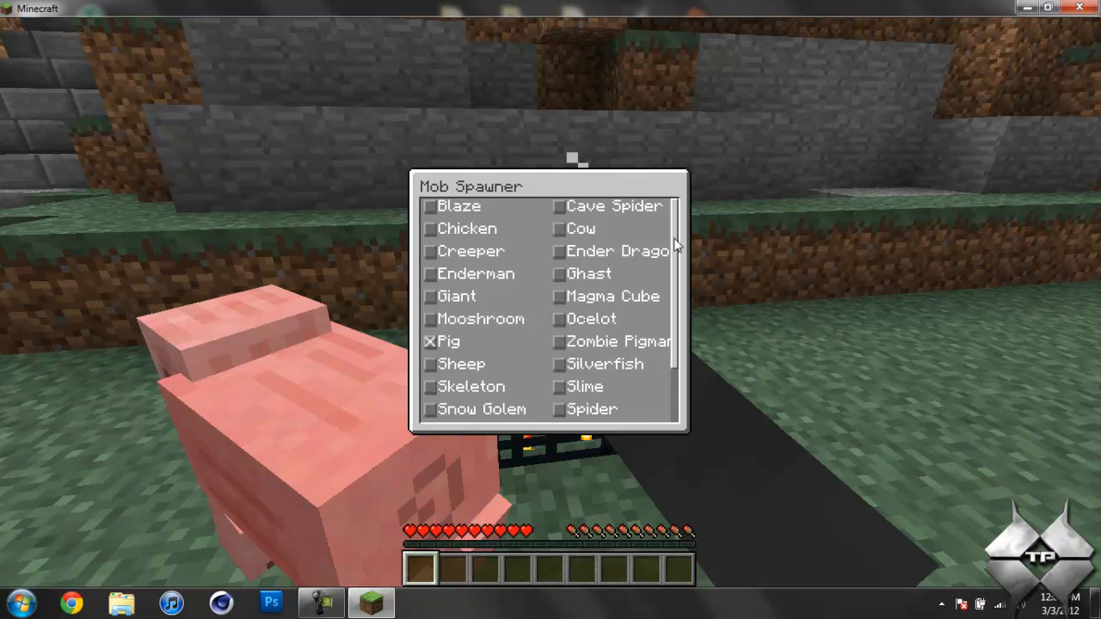
scroll(down, 3)
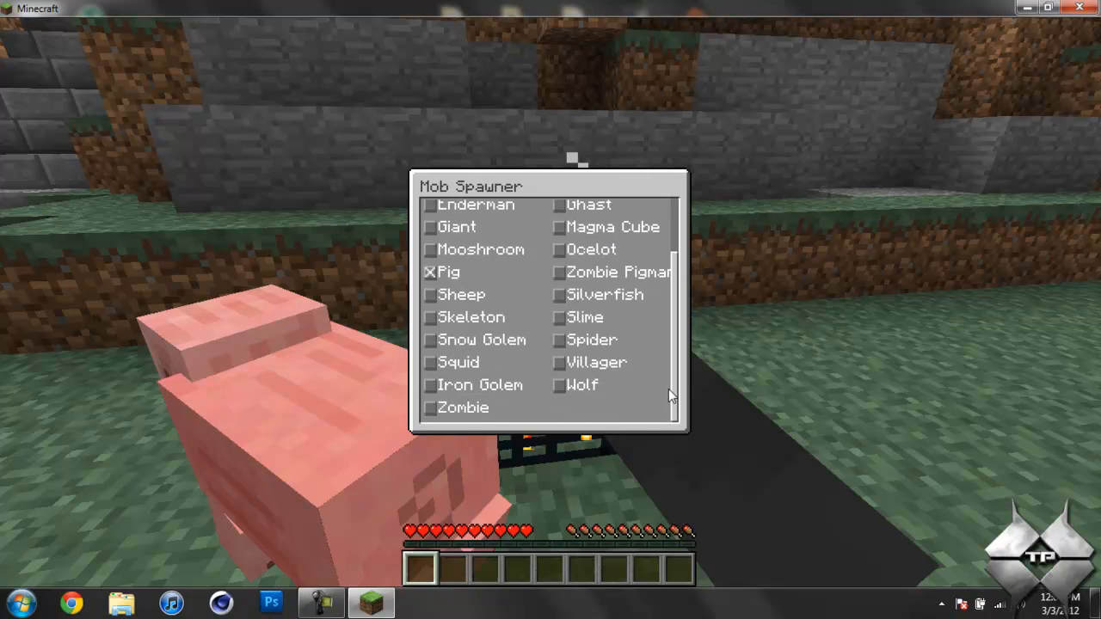
mouse_move(646, 344)
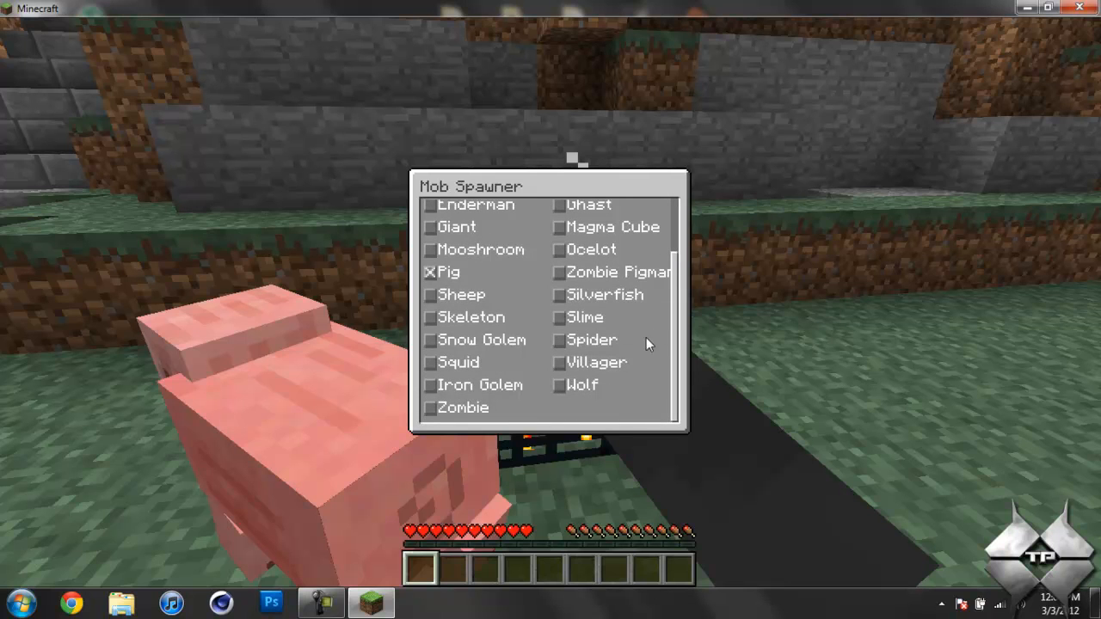
scroll(up, 3)
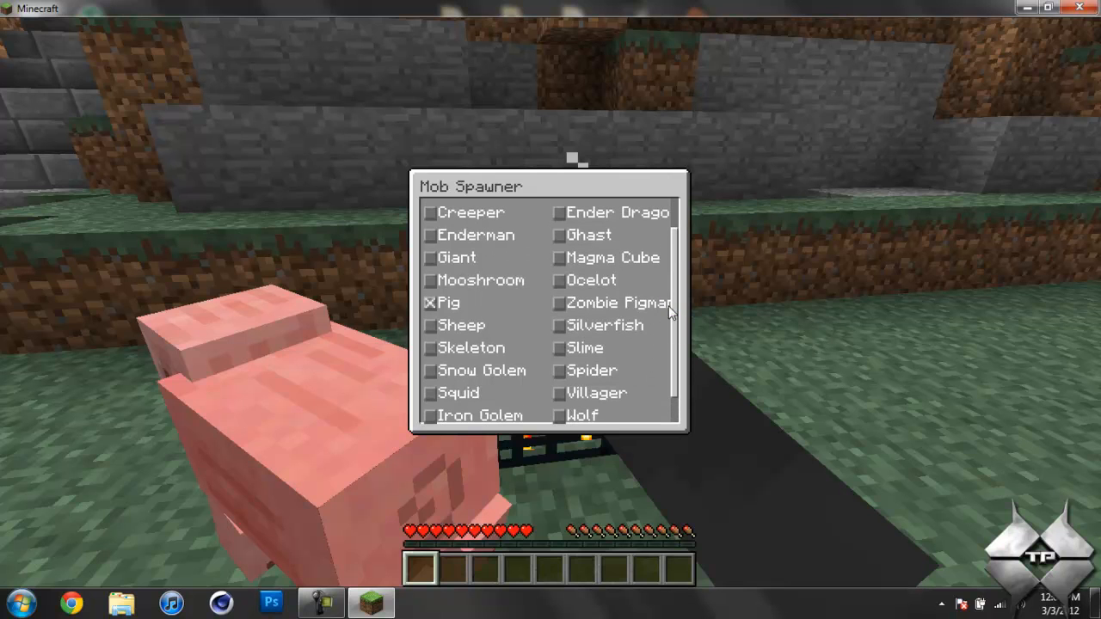
mouse_move(540, 334)
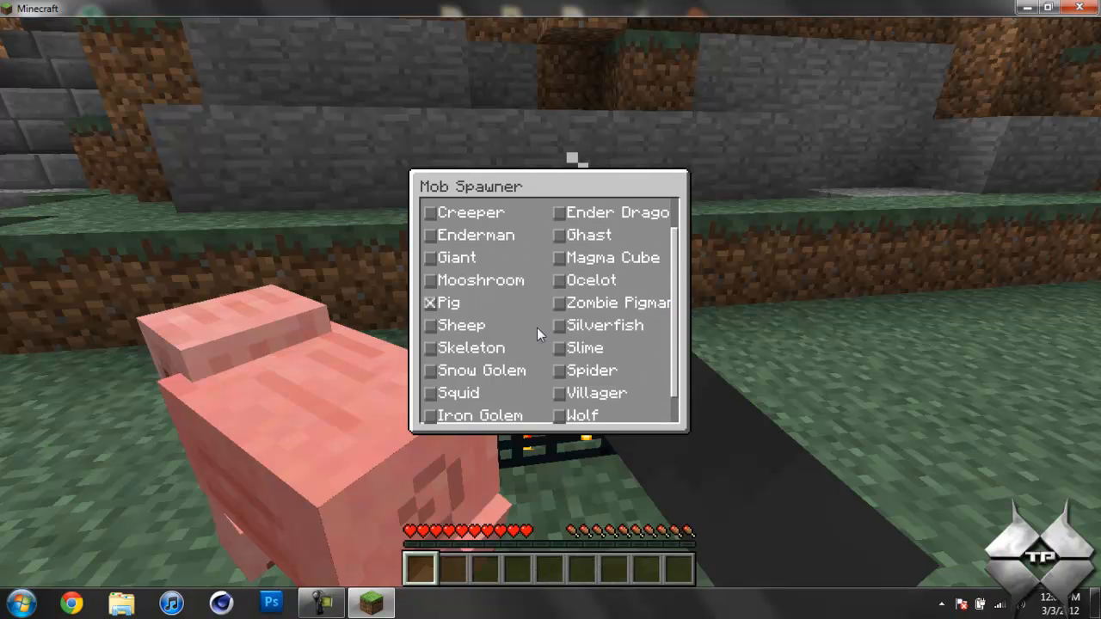
mouse_move(680, 289)
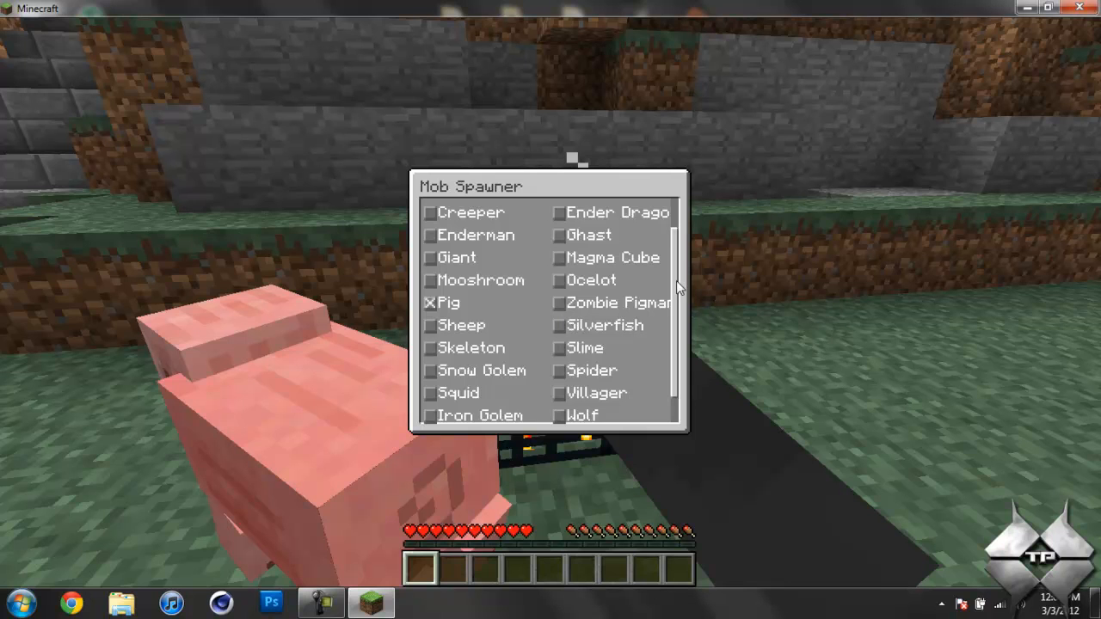
scroll(down, 3)
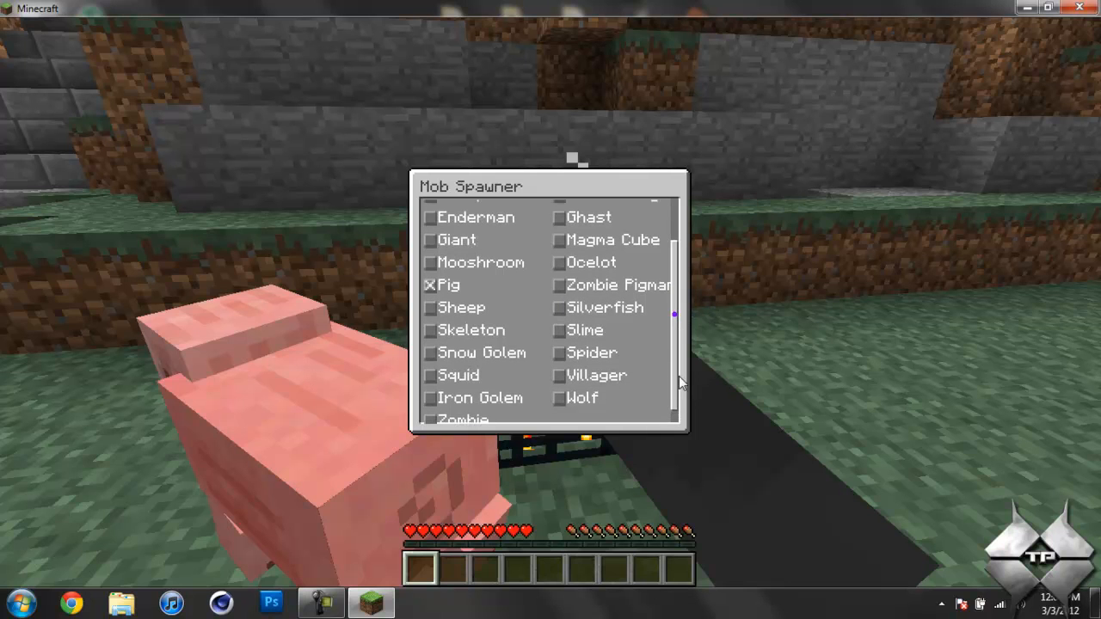
scroll(down, 3)
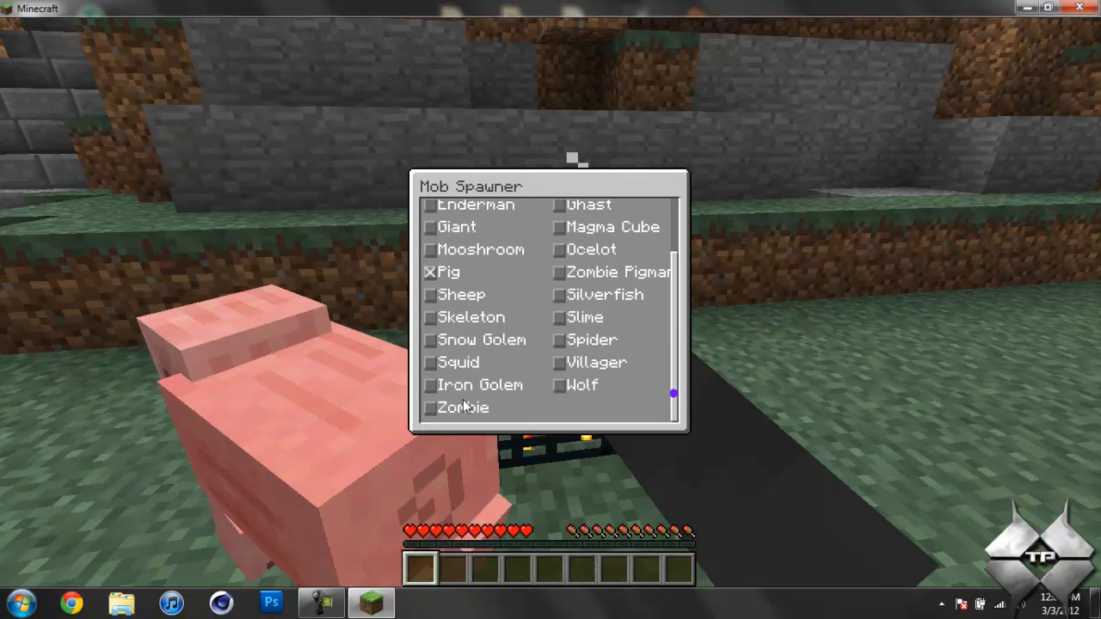
click(430, 385)
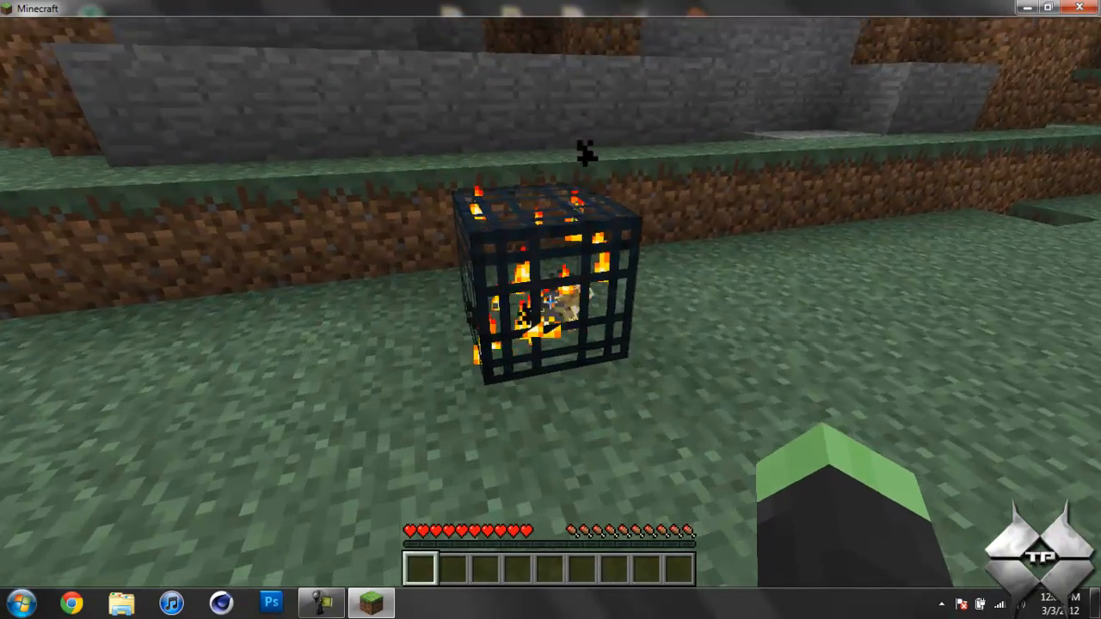
Switch the mob spawner's creature from pig to mooshroom via its GUI.
right_click(547, 284)
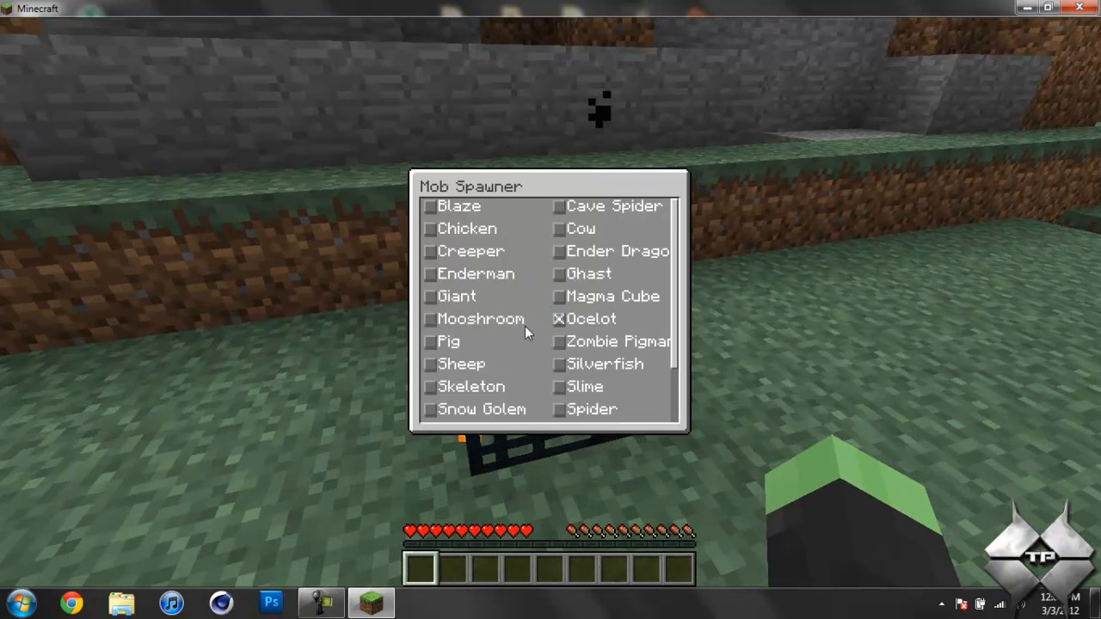
click(430, 319)
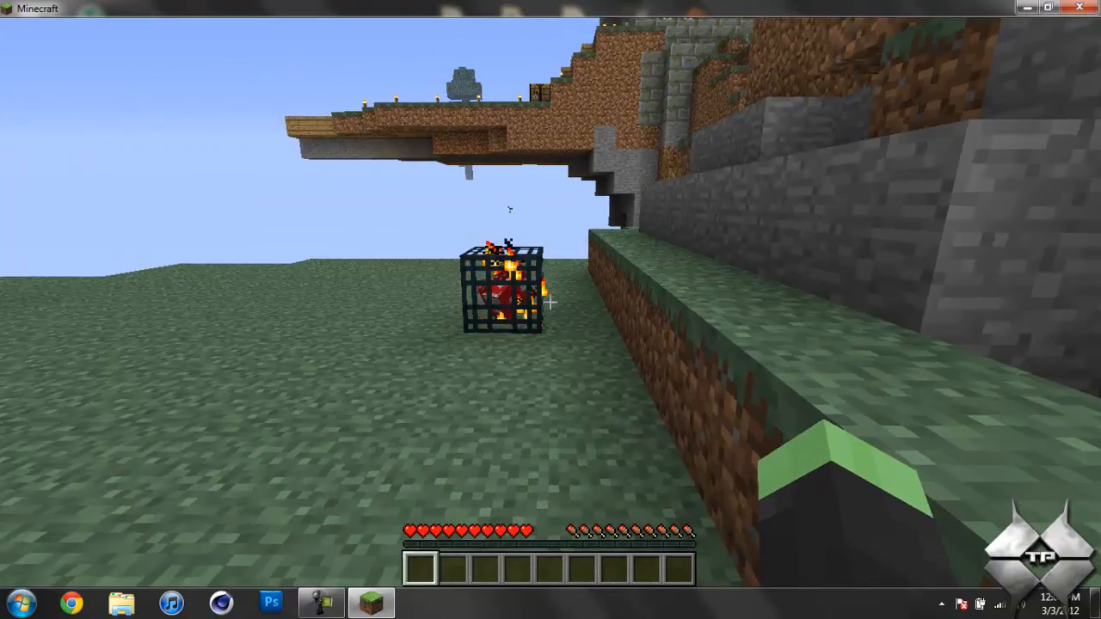
mouse_move(550, 310)
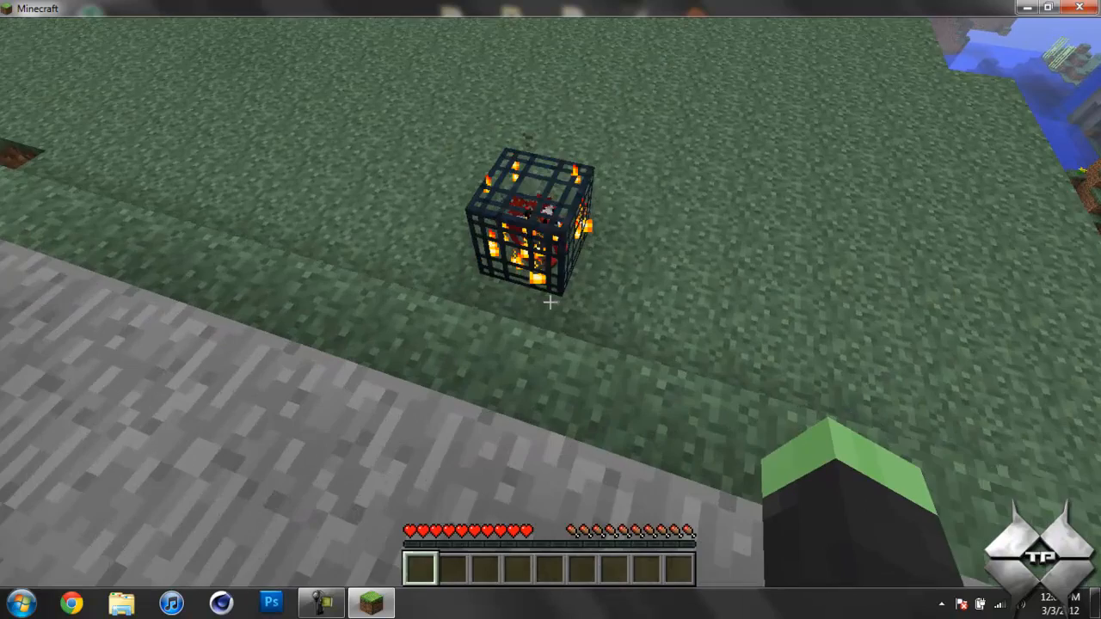
mouse_move(550, 310)
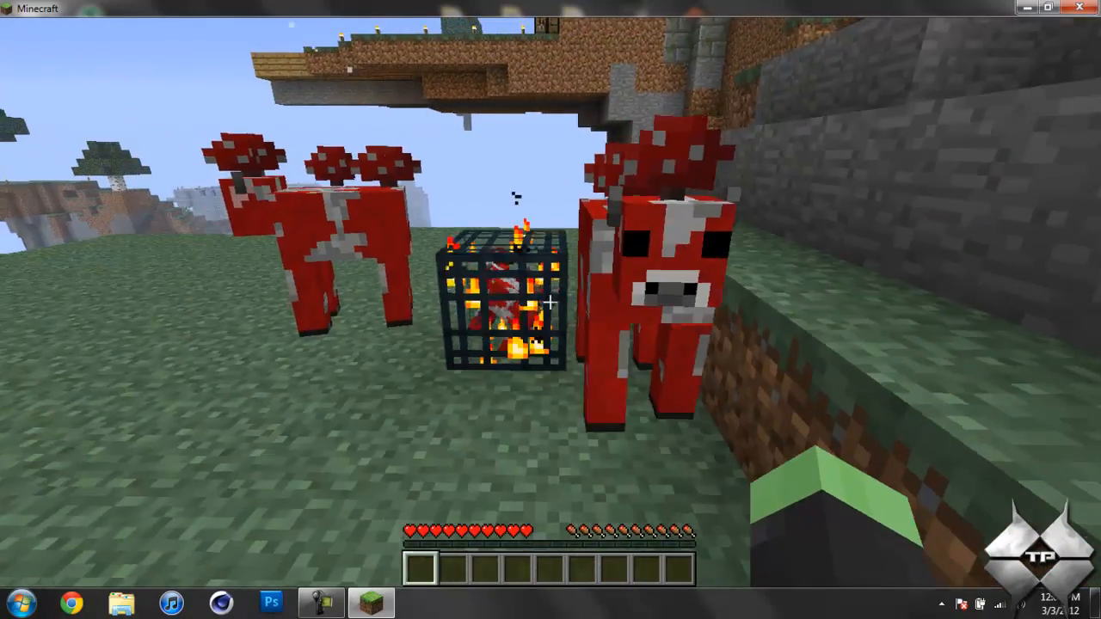
mouse_move(550, 309)
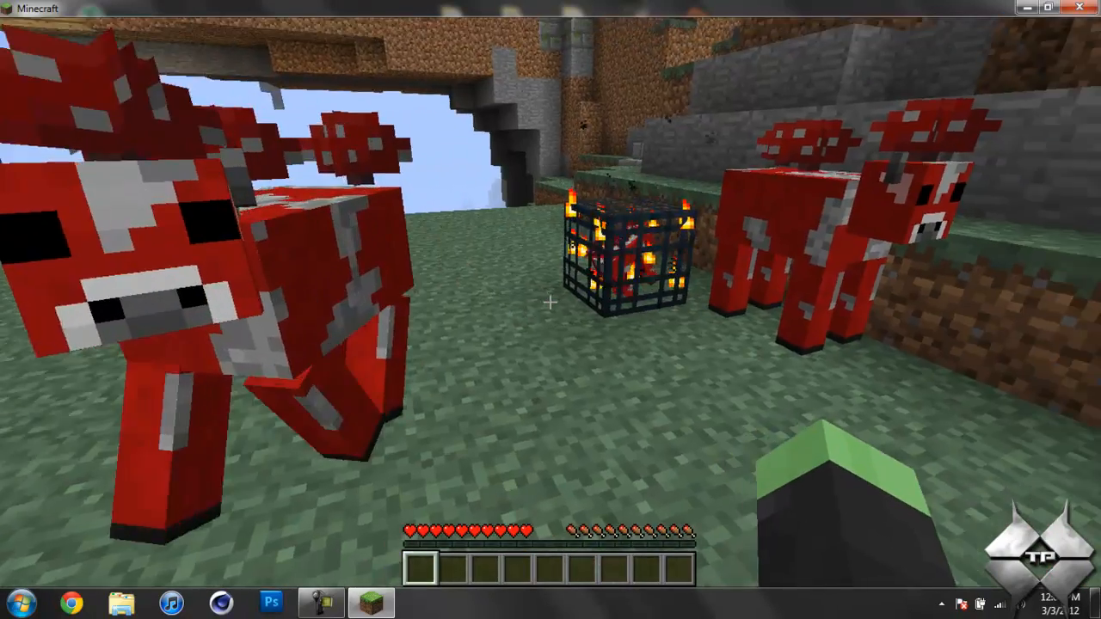
Save the world, return to the title screen and quit Minecraft to the desktop.
key(Escape)
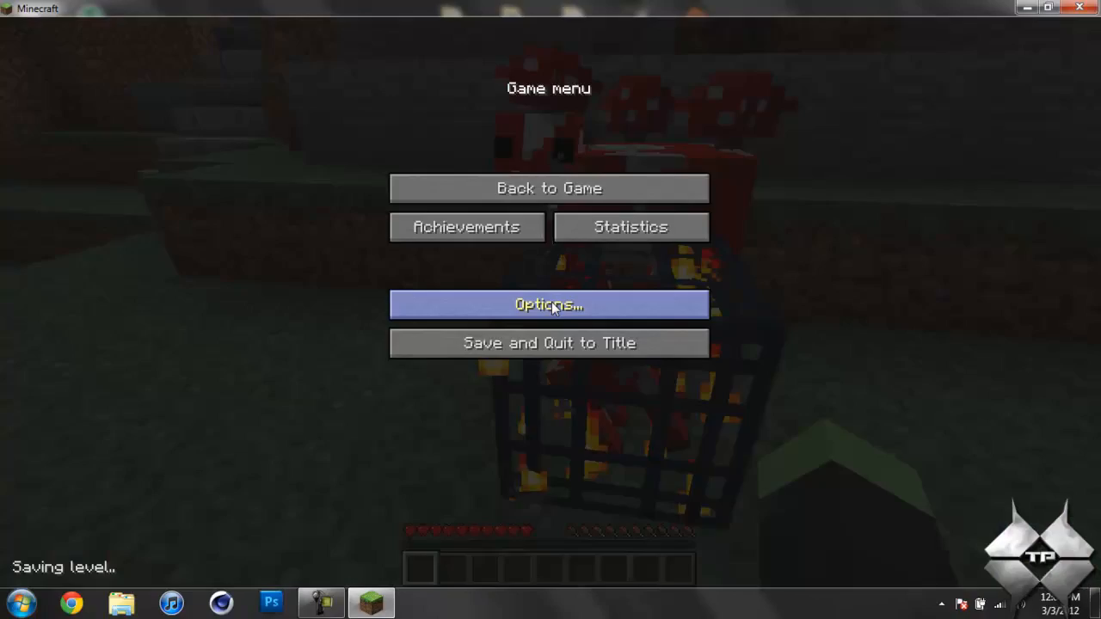
click(549, 342)
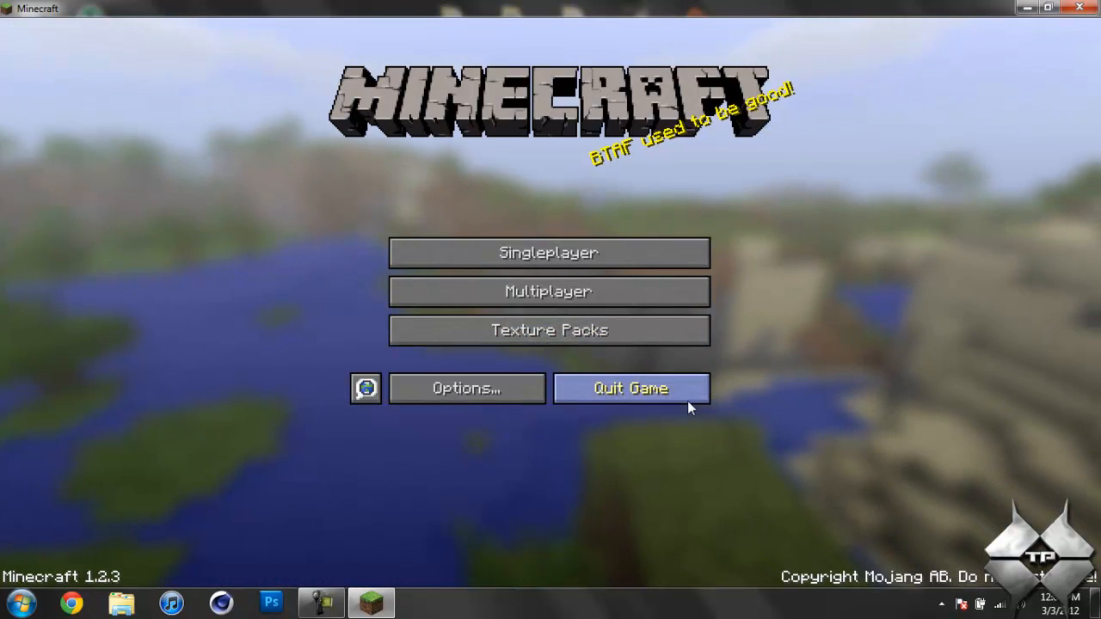
click(629, 389)
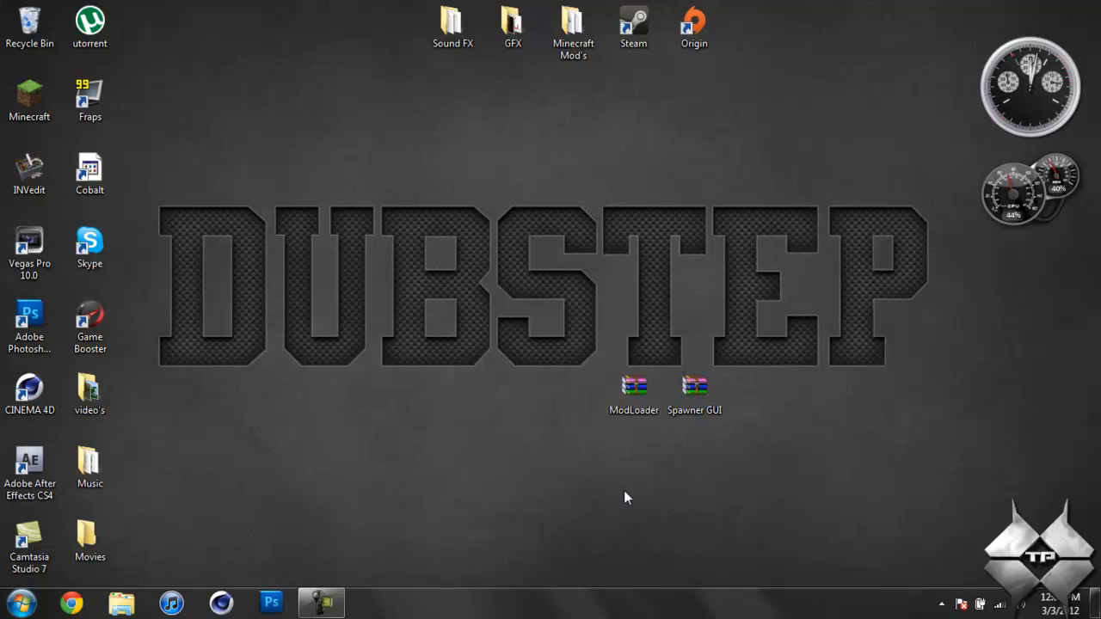
Wait on the desktop while the wallpaper changes to the black muscle car.
click(320, 602)
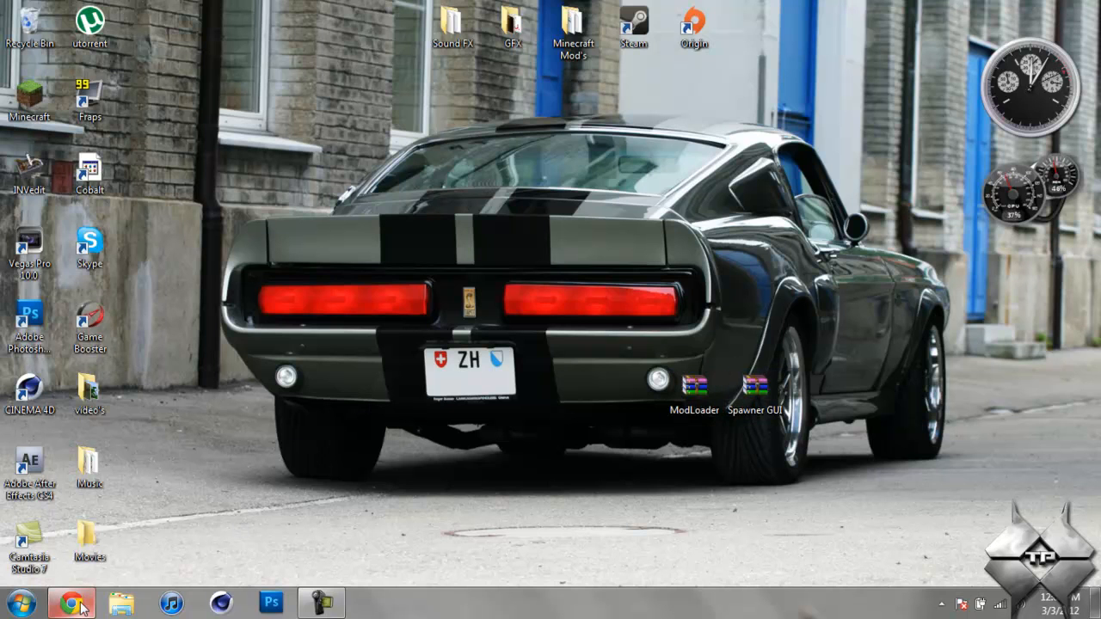
Bring up Risugami's mods thread and start the ModLoader 1.2.3 Adfly download.
click(72, 602)
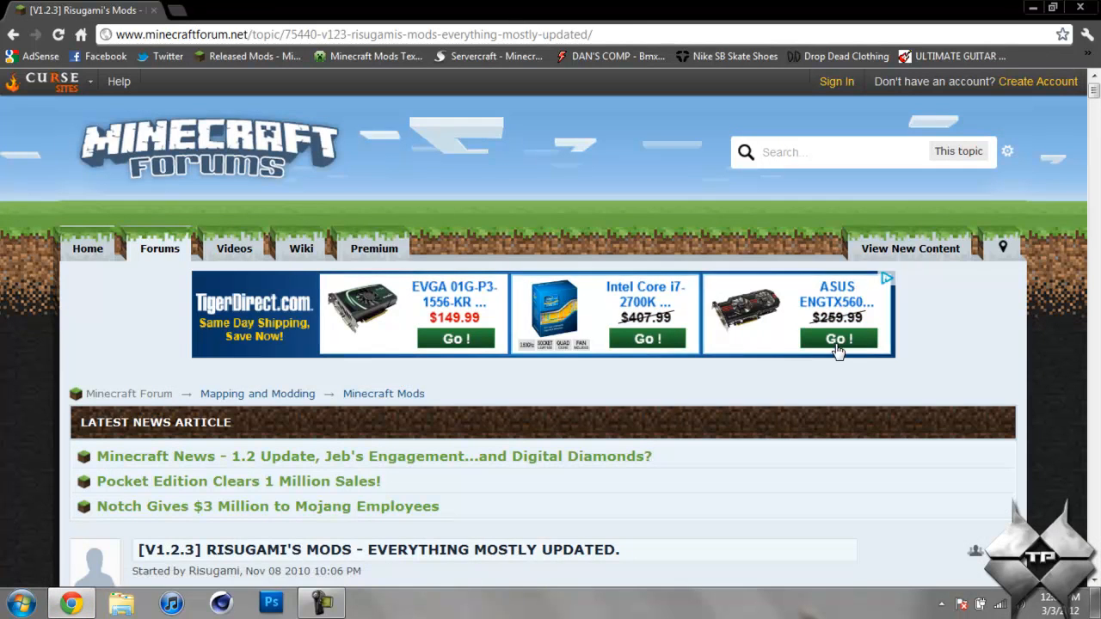
scroll(down, 3)
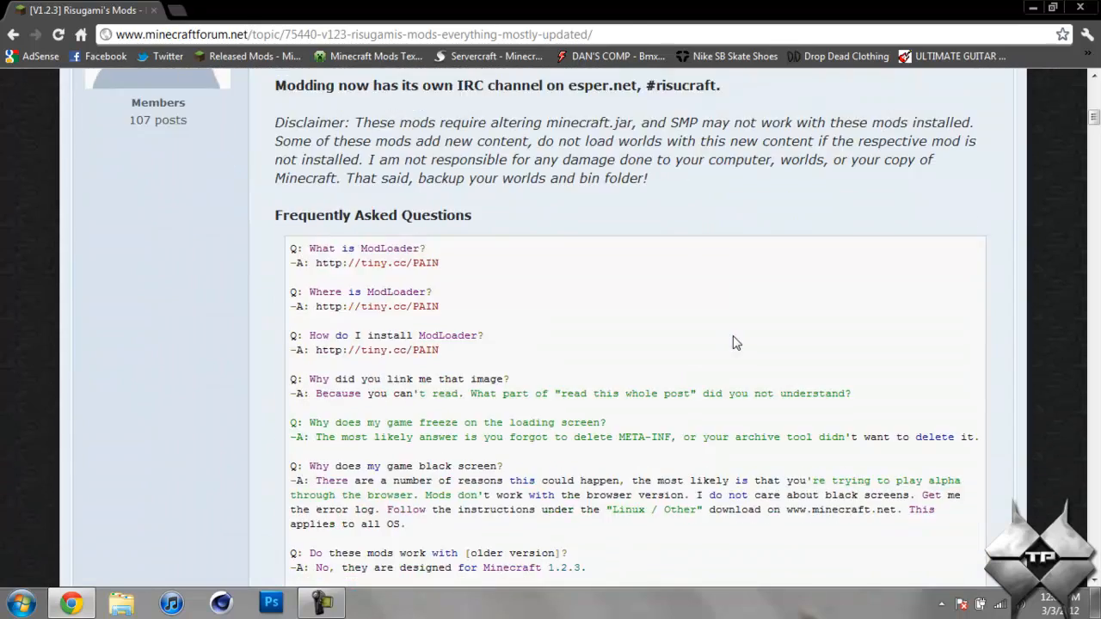
scroll(down, 3)
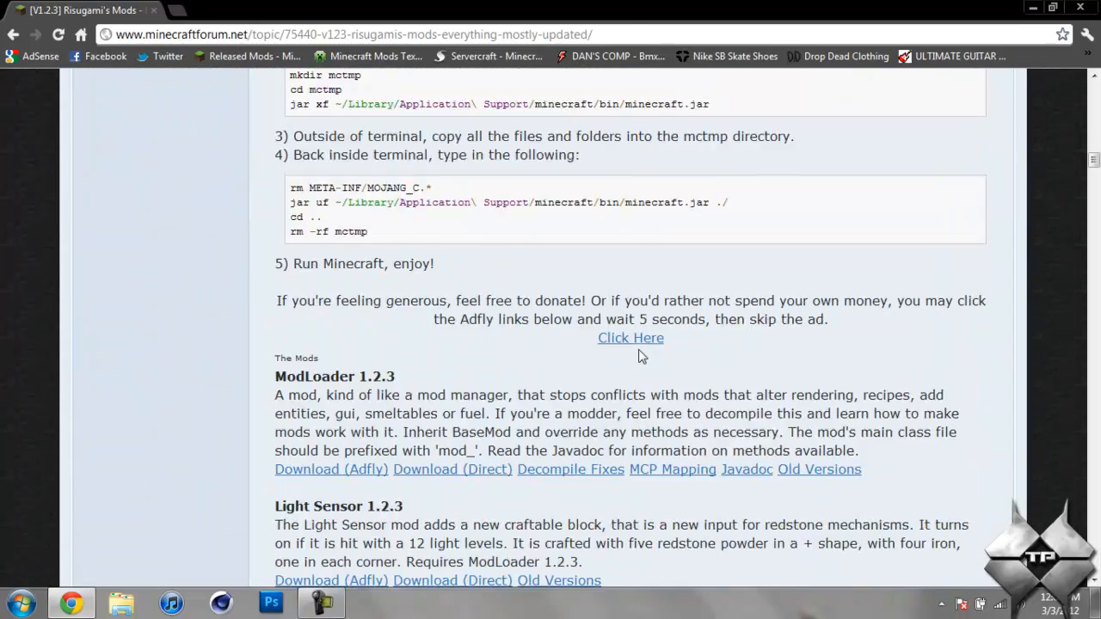
scroll(down, 3)
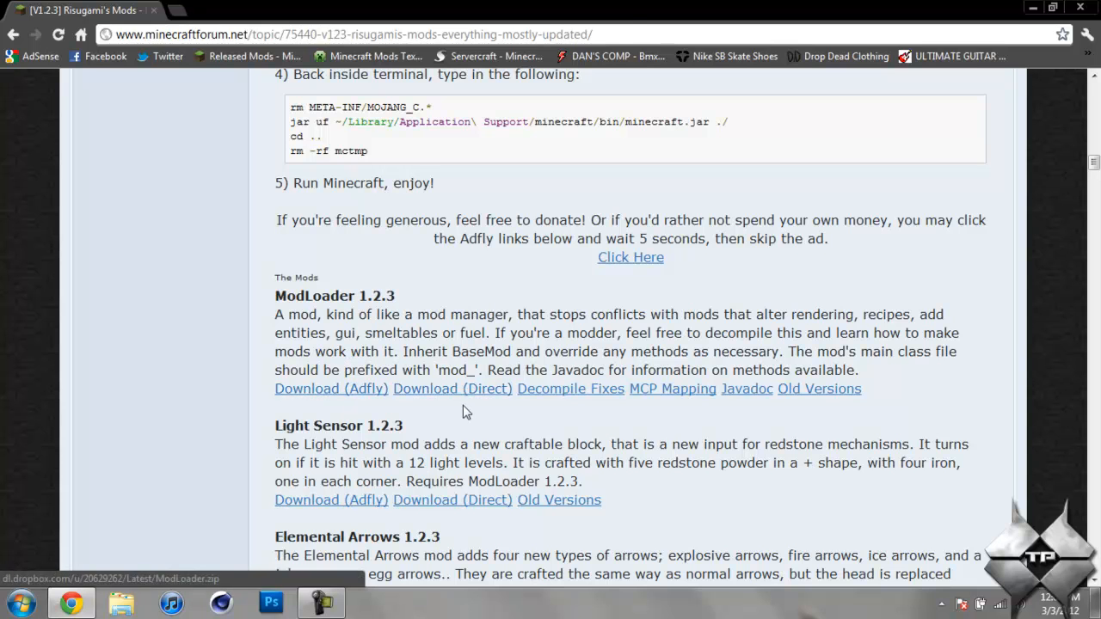
click(331, 389)
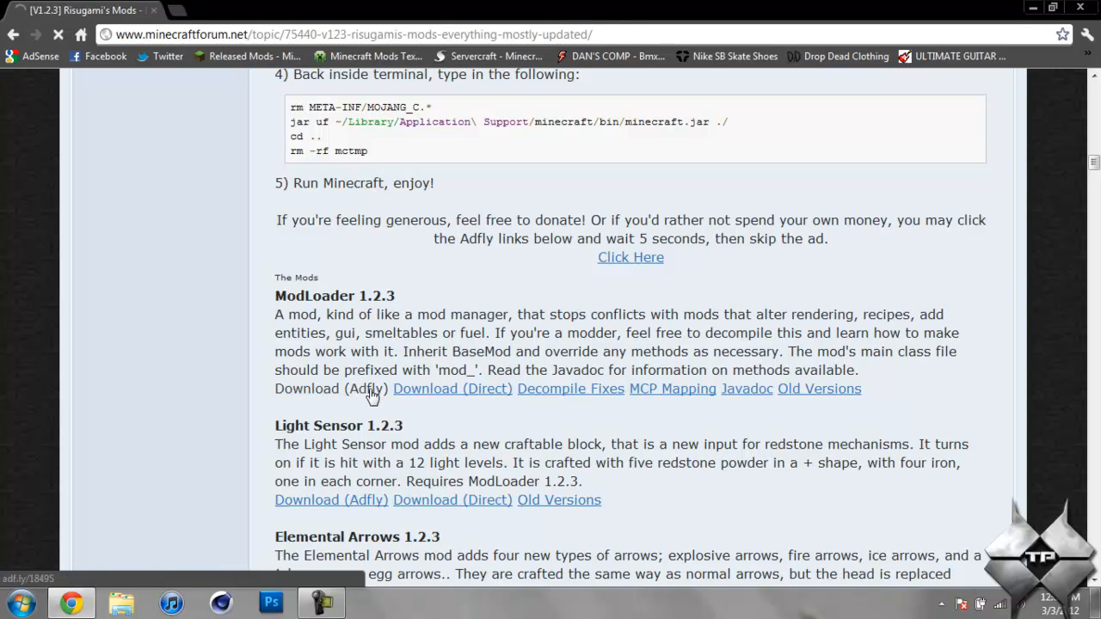
click(330, 389)
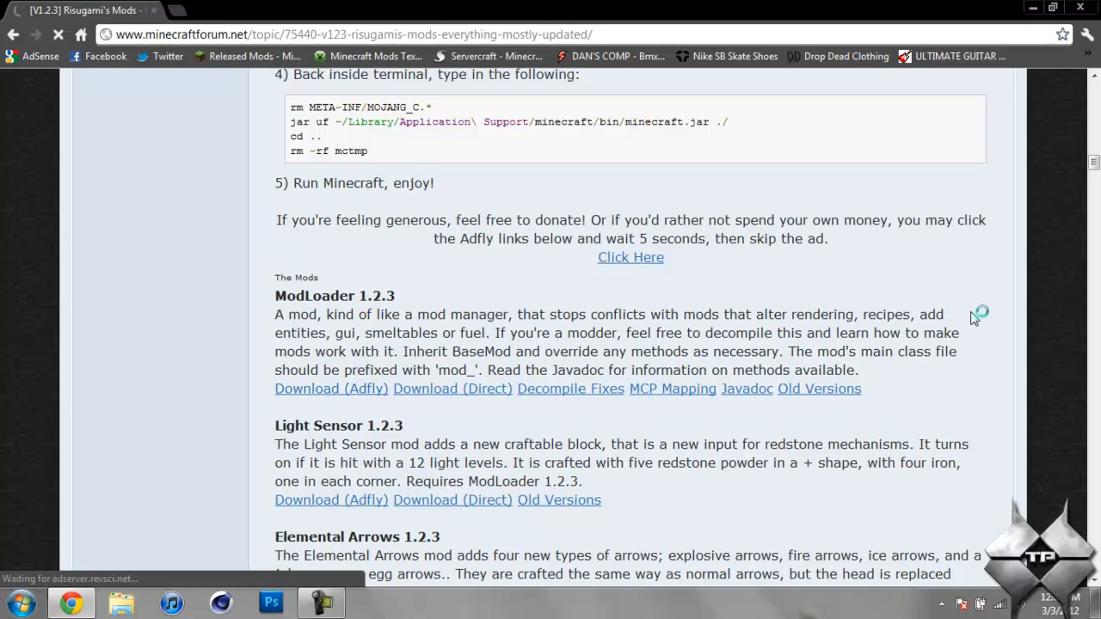
Read further down the thread to the Spawner GUI 1.2.3 section.
scroll(down, 3)
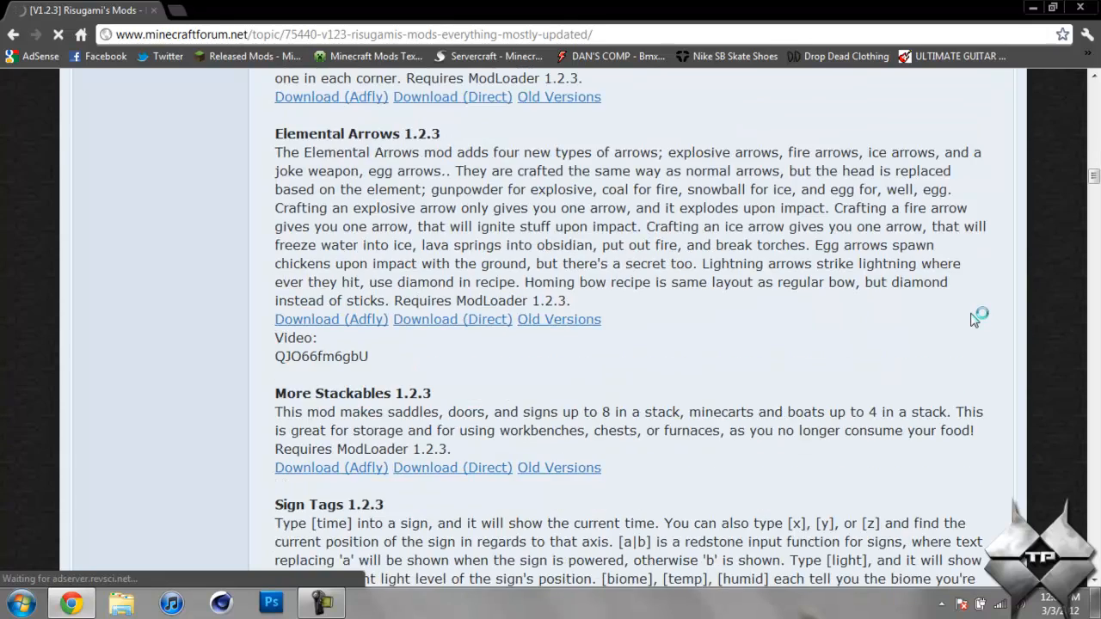
scroll(down, 3)
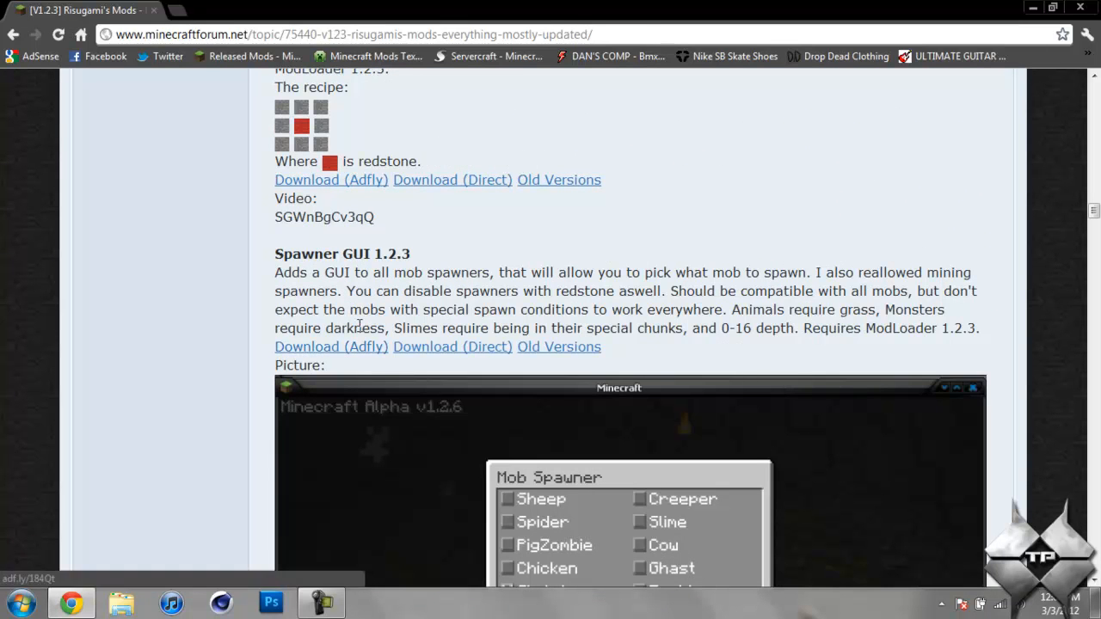
mouse_move(602, 267)
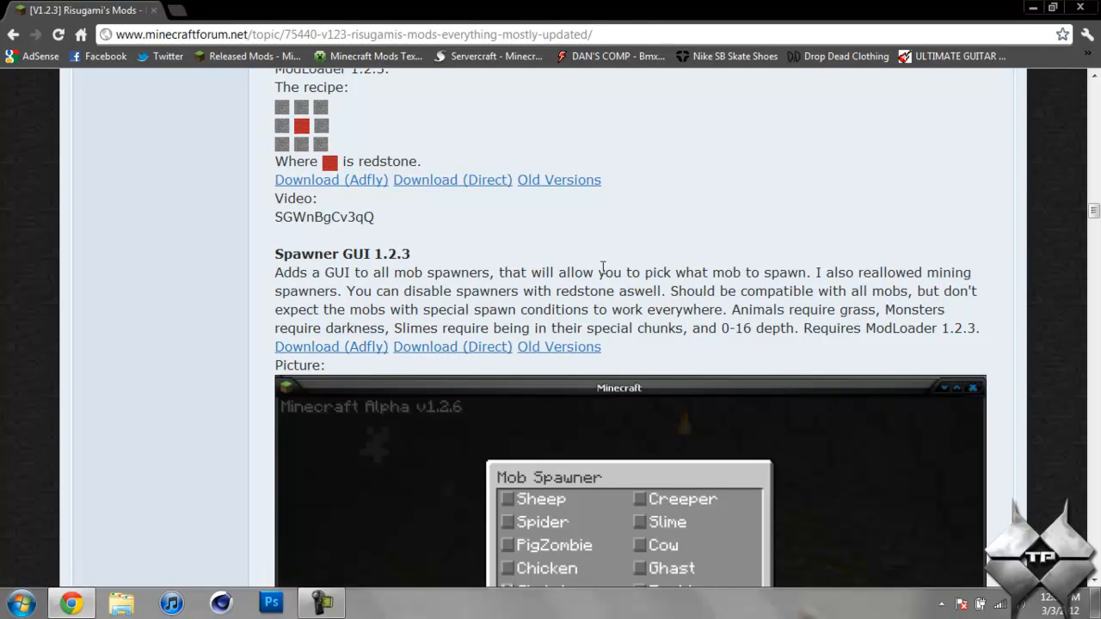
scroll(down, 3)
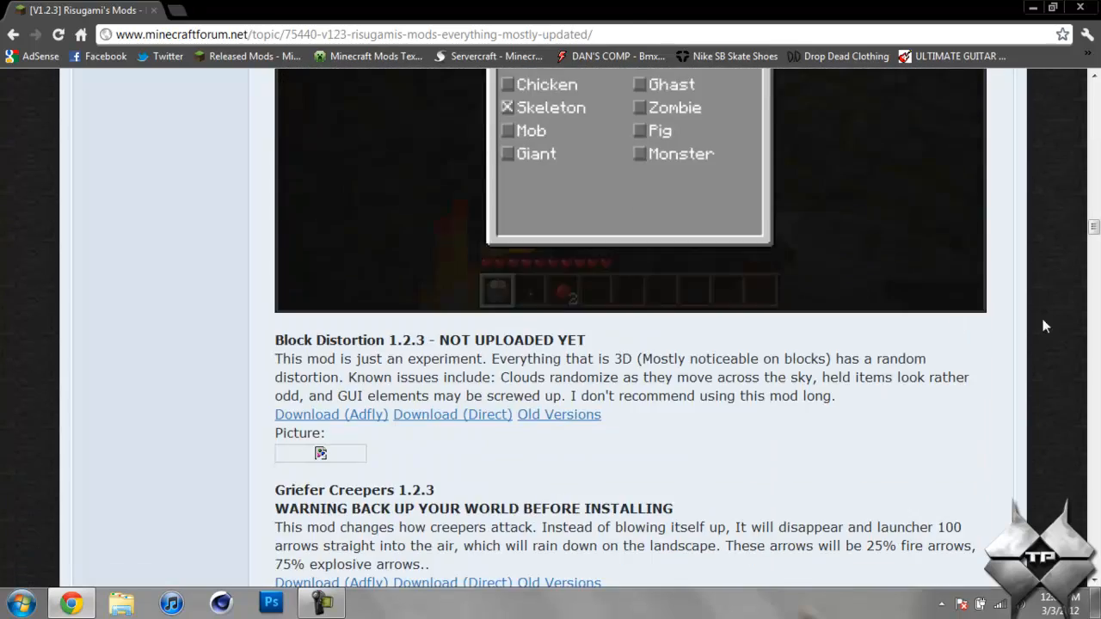
scroll(up, 3)
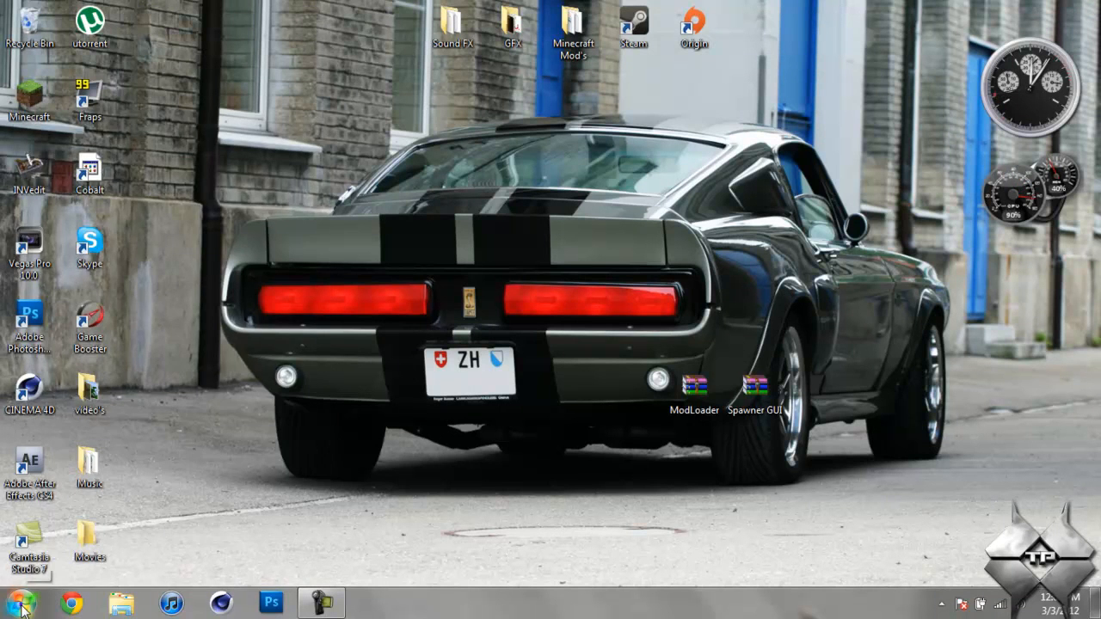
Navigate via %appdata% to .minecraft\bin and bring up the actions menu for minecraft.jar.
click(14, 603)
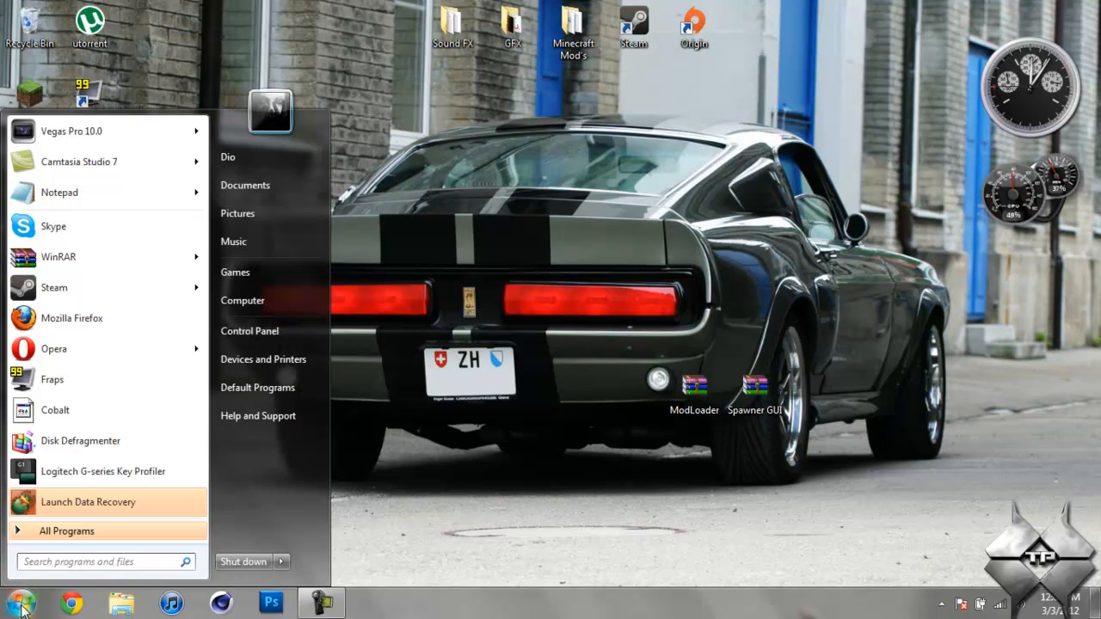
text(%appdata%)
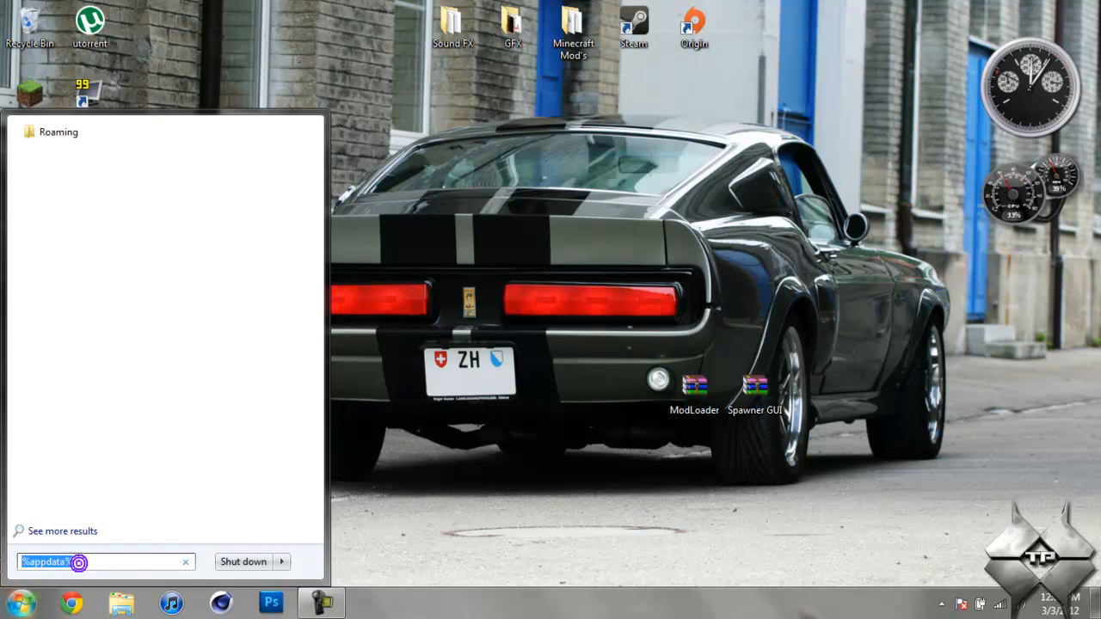
key(Return)
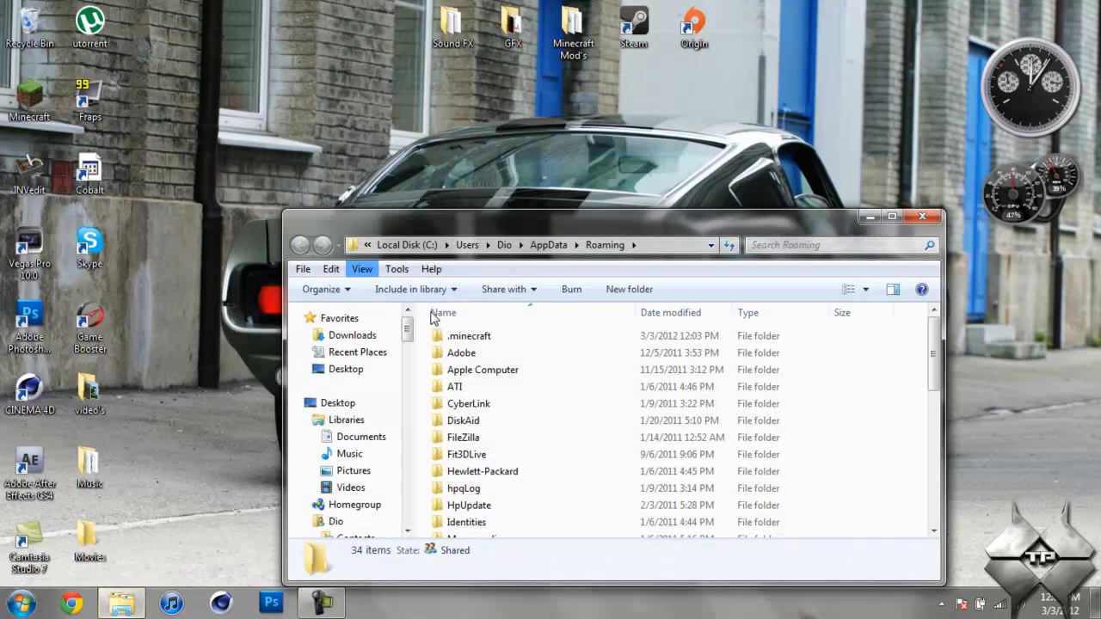
double_click(468, 335)
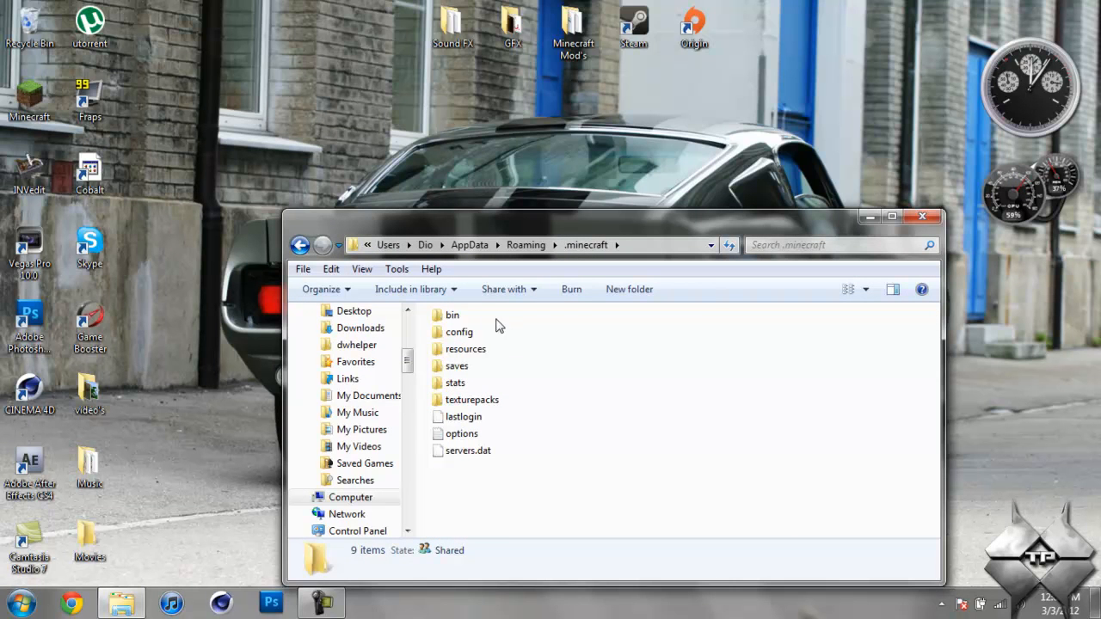
double_click(452, 313)
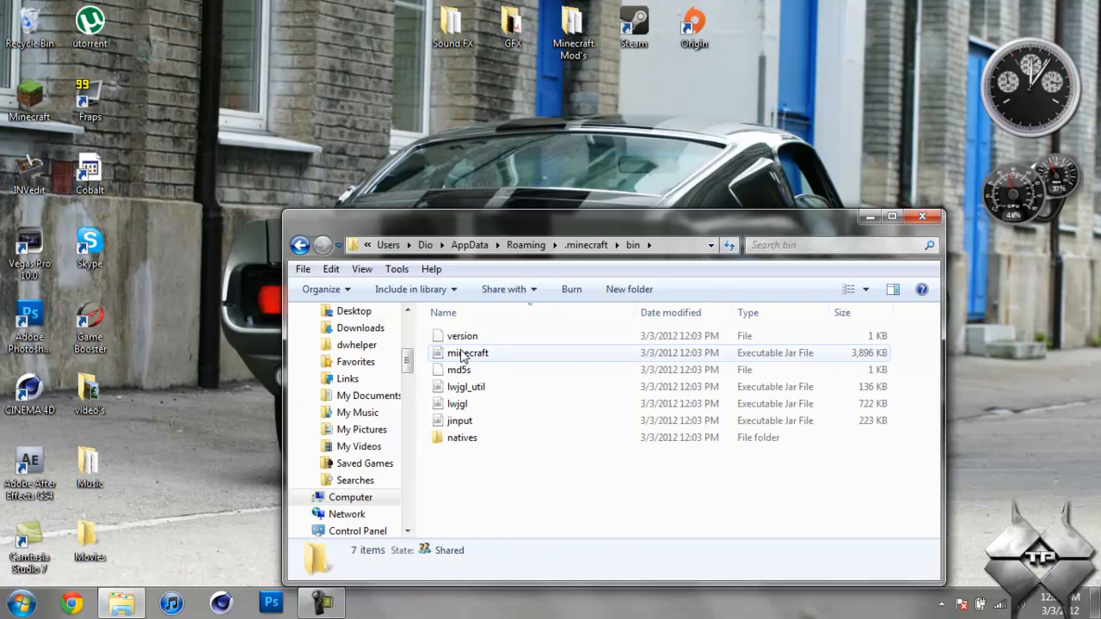
right_click(468, 352)
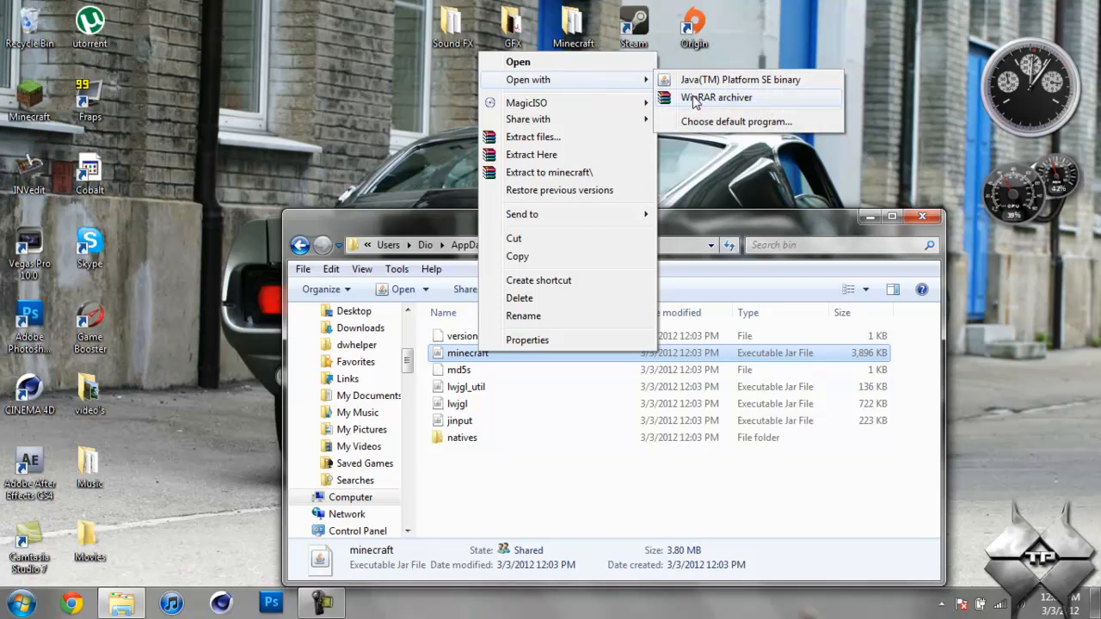
Open minecraft.jar in WinRAR and close the bin folder window.
click(715, 96)
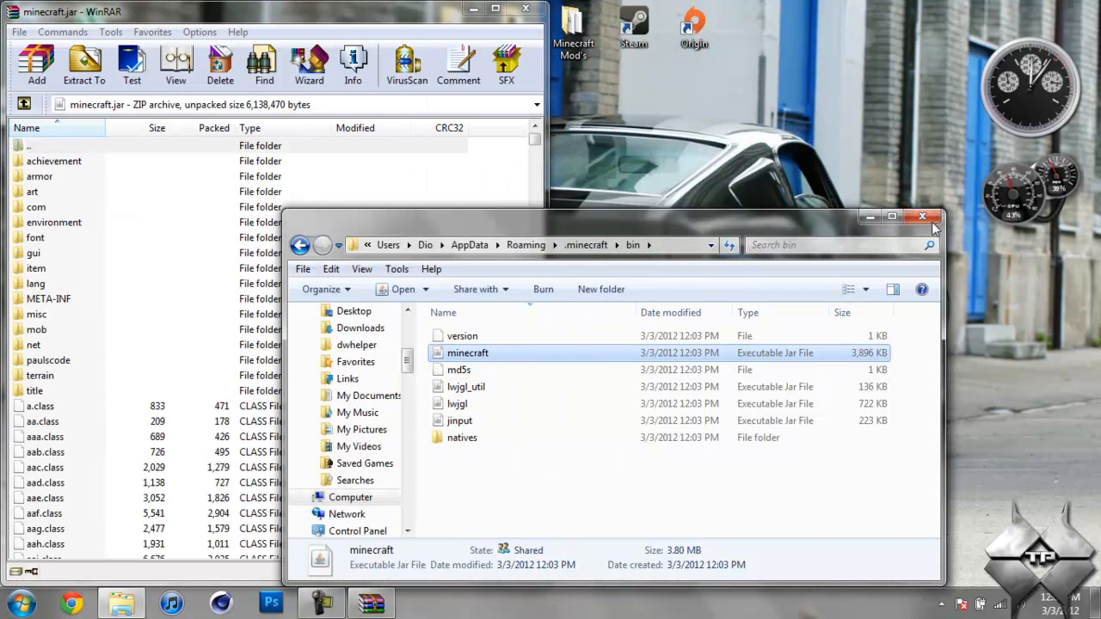
click(922, 217)
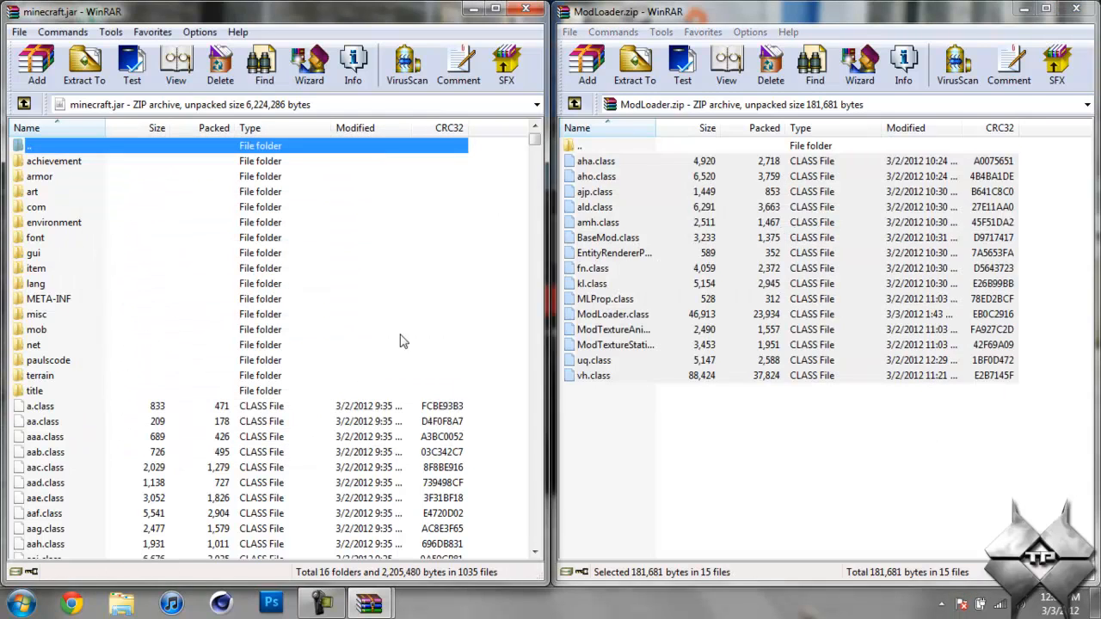
Add the ModLoader and Spawner GUI class files into minecraft.jar and close both mod zips.
click(1076, 11)
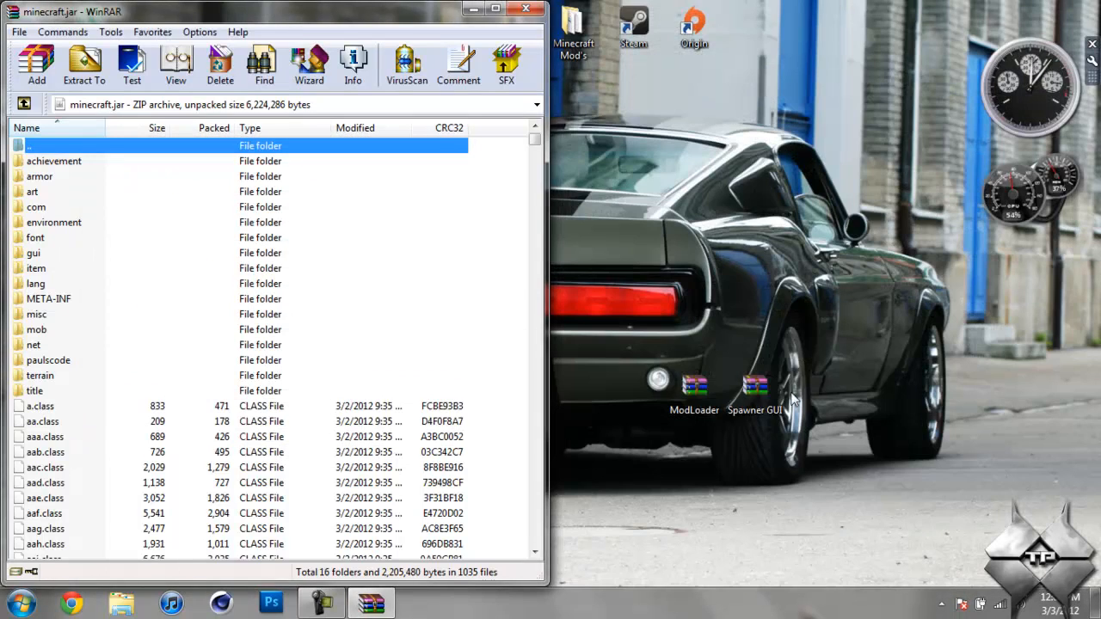
double_click(754, 385)
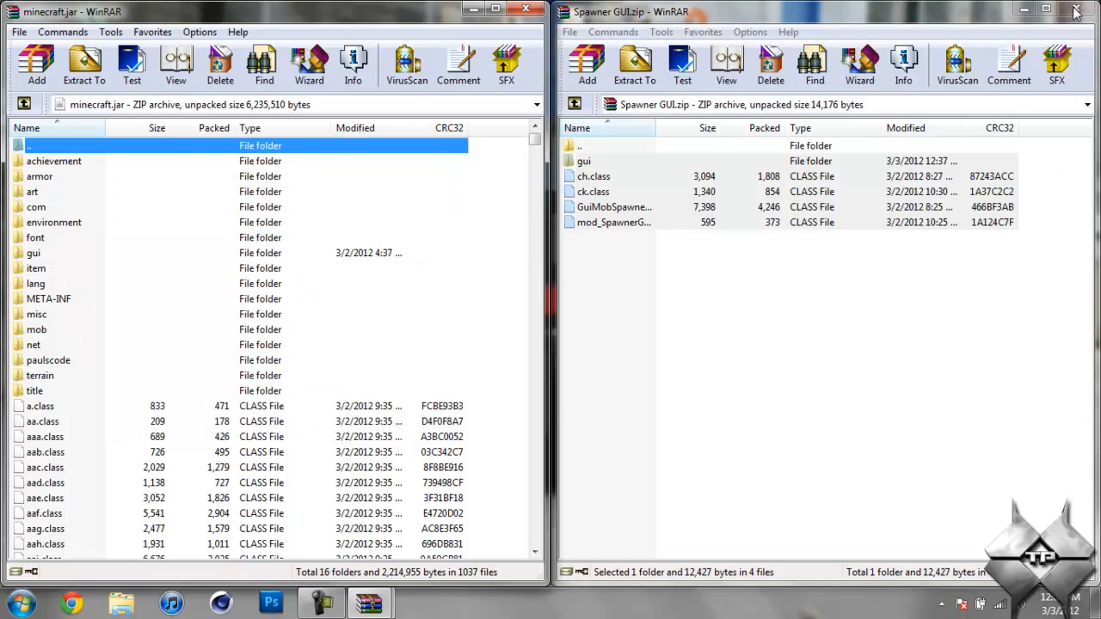
click(1075, 10)
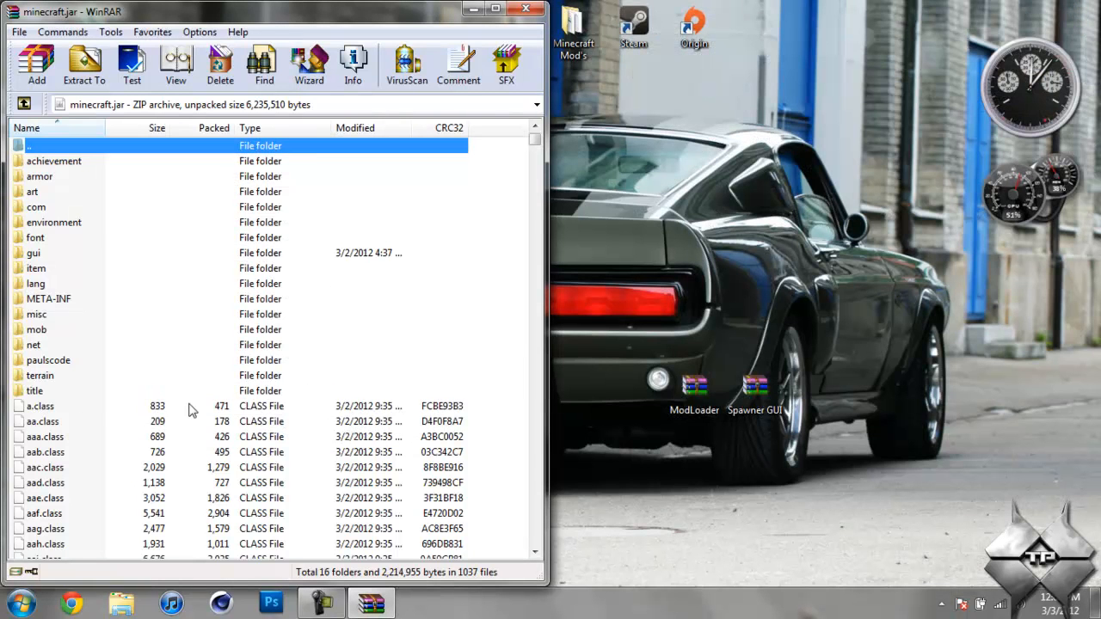
mouse_move(67, 306)
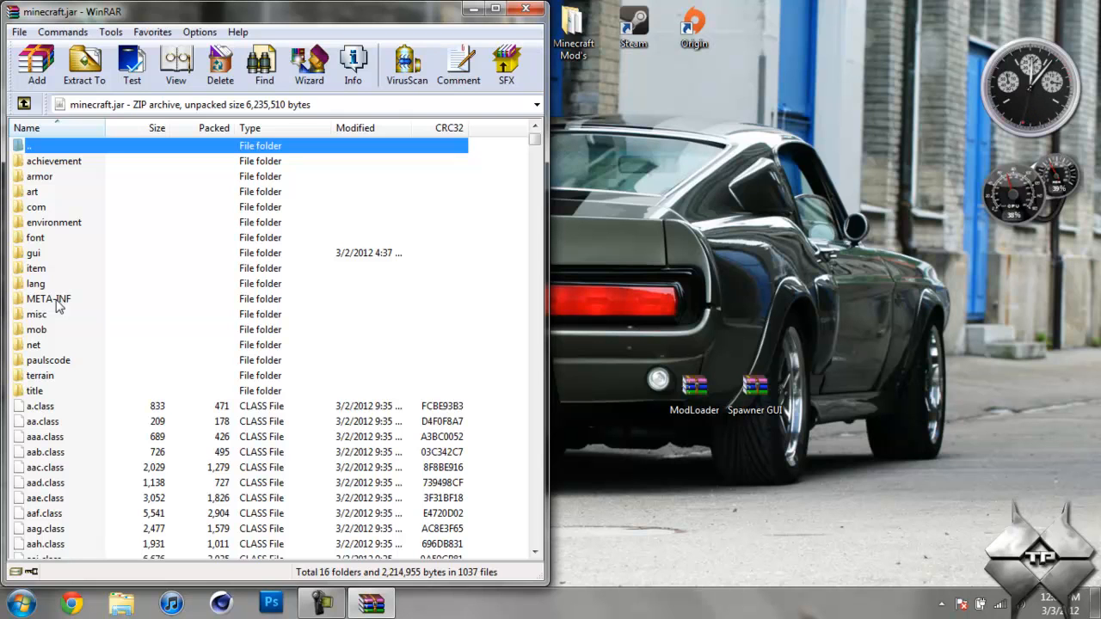
Delete the META-INF folder from minecraft.jar and confirm.
right_click(48, 299)
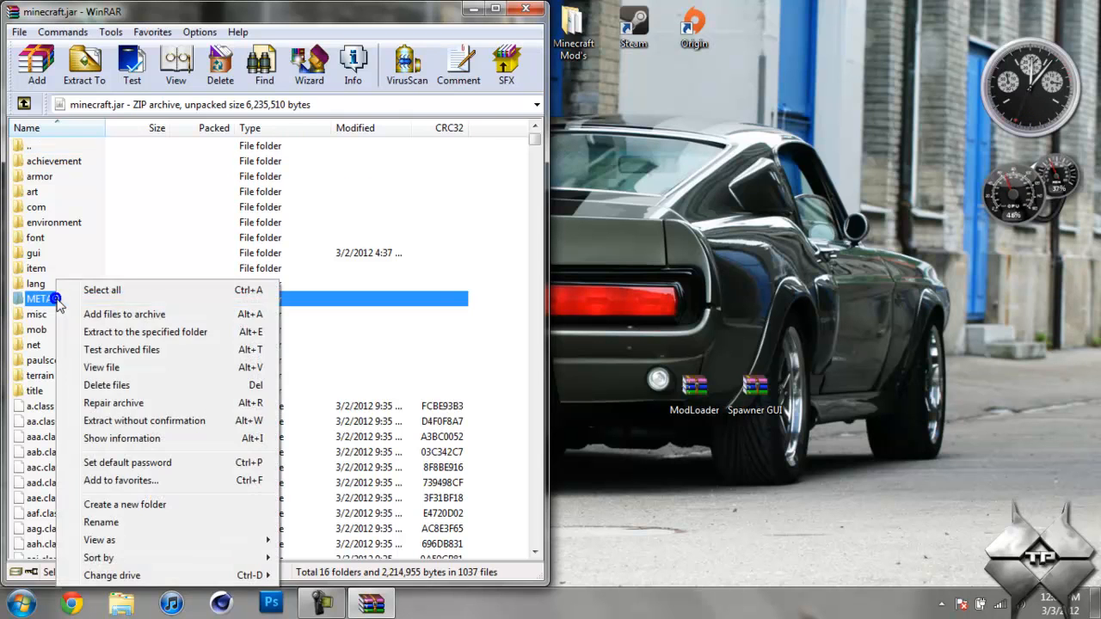
click(106, 385)
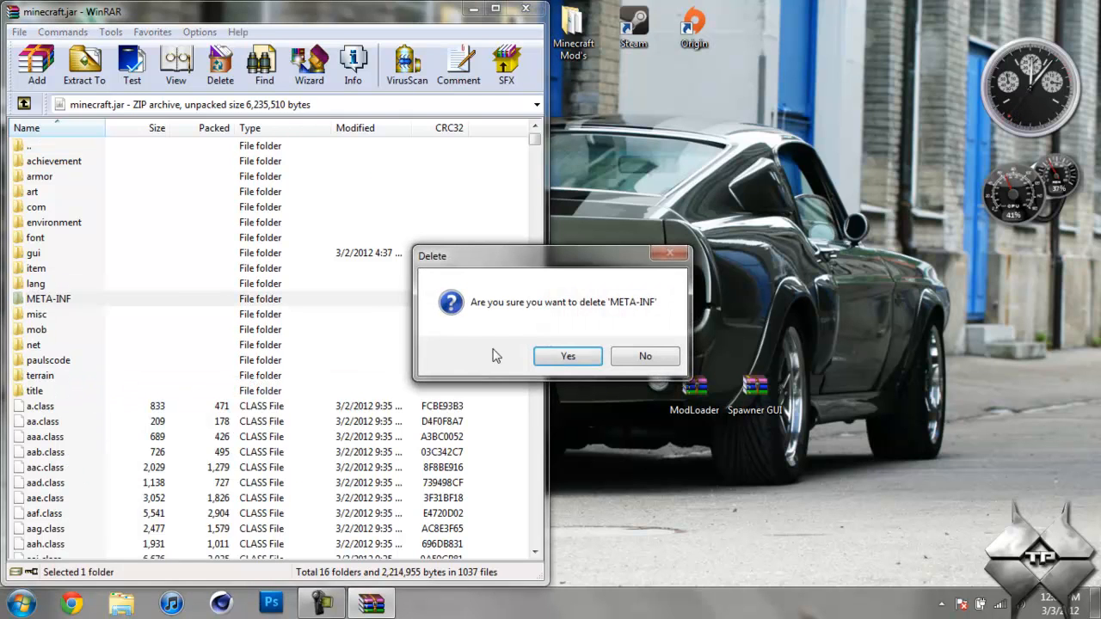
click(567, 356)
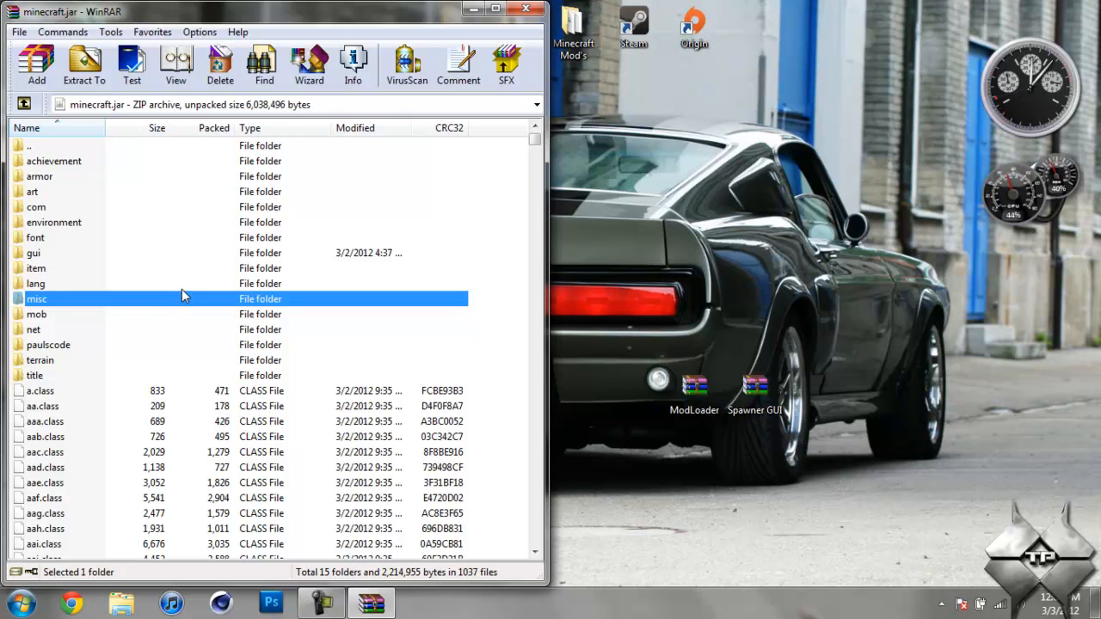
mouse_move(215, 295)
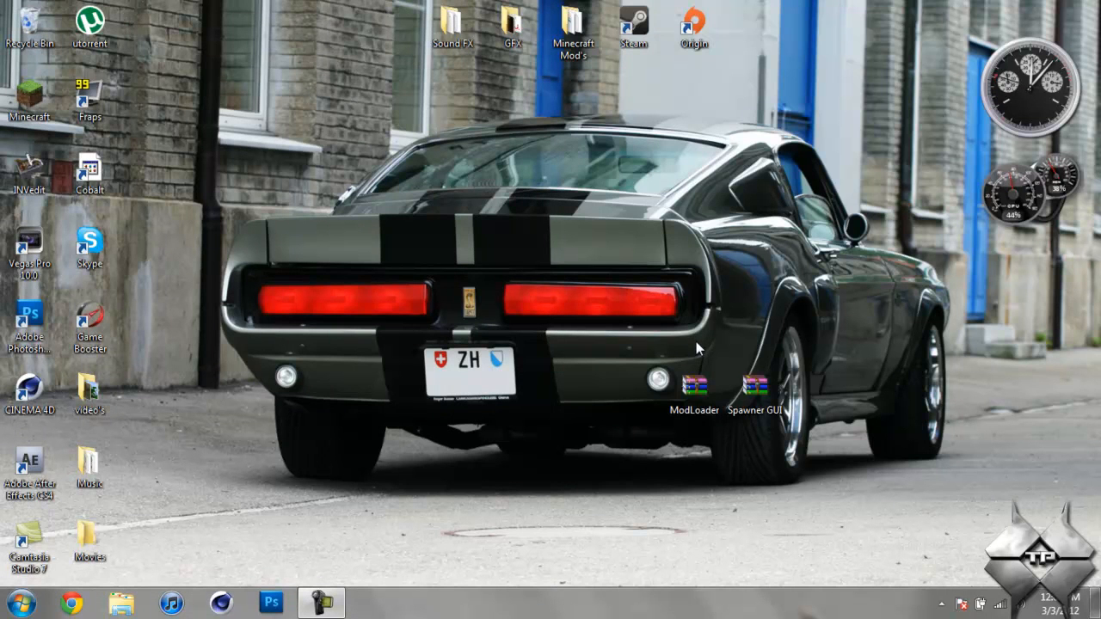
mouse_move(411, 561)
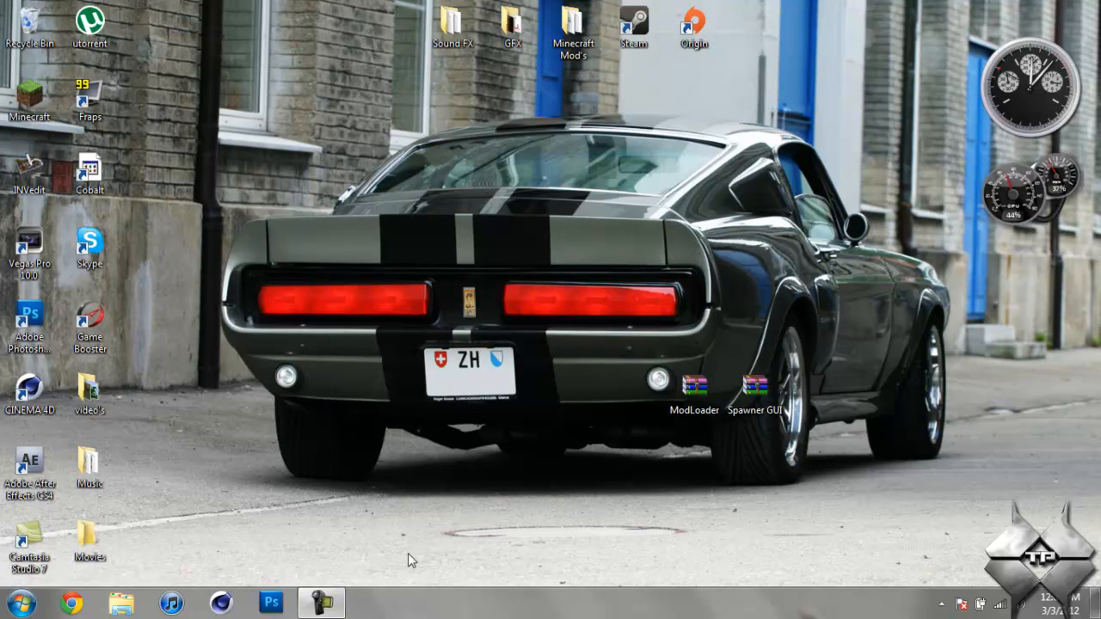